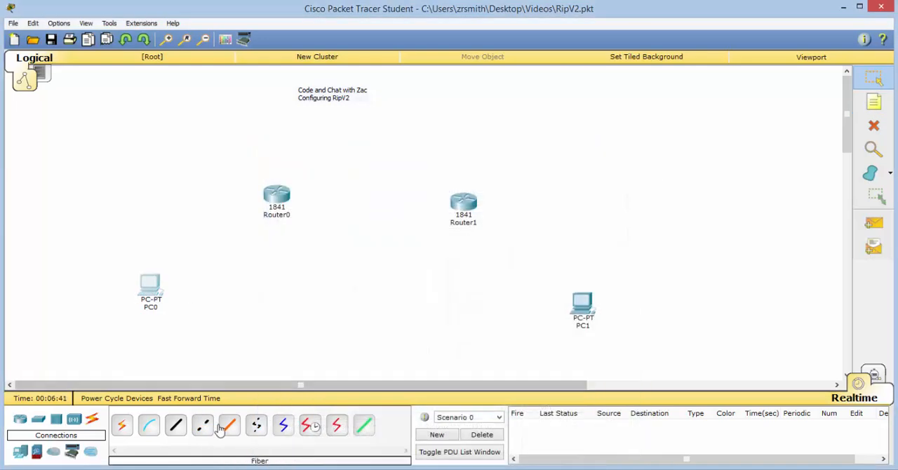
Cable PC0 to Router0 and PC1 to Router1 on FastEthernet0/0 with copper cross-over
{"action": "left_click", "coordinate": [202, 425]}
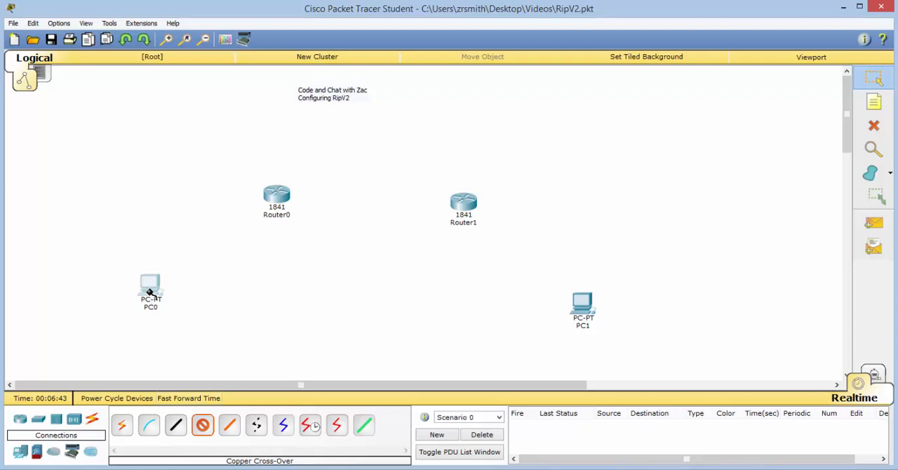
{"action": "left_click", "coordinate": [276, 195]}
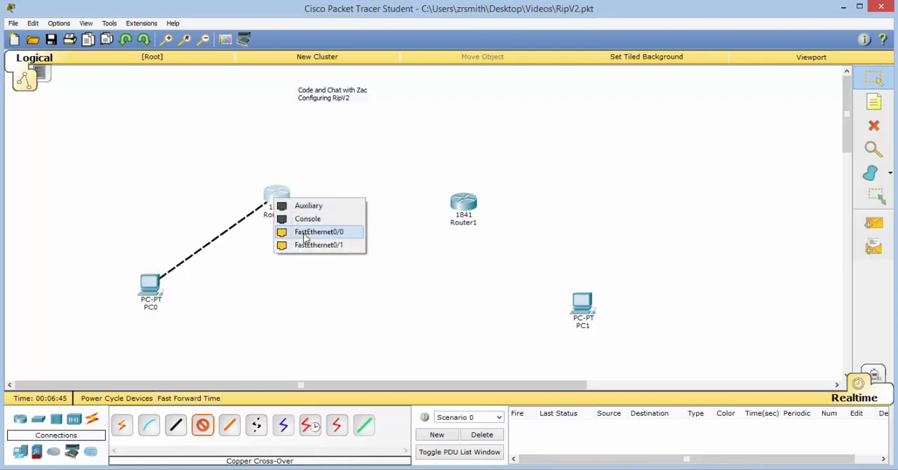
{"action": "left_click", "coordinate": [318, 232]}
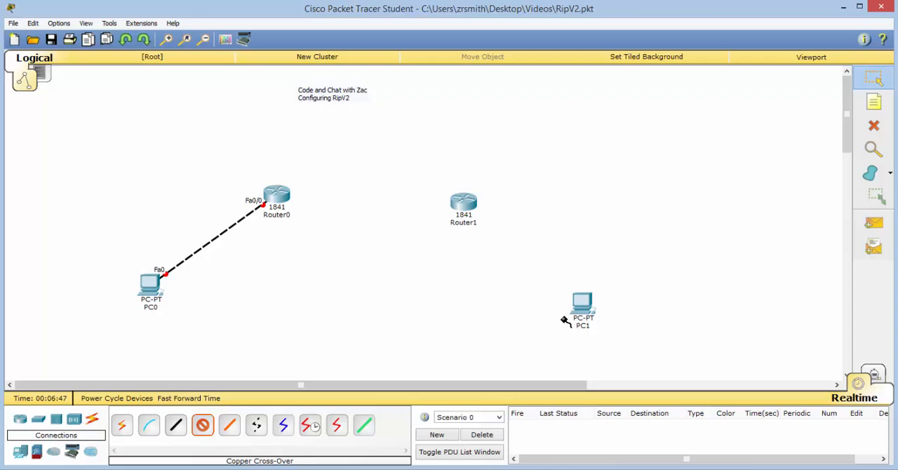
{"action": "left_click", "coordinate": [463, 204]}
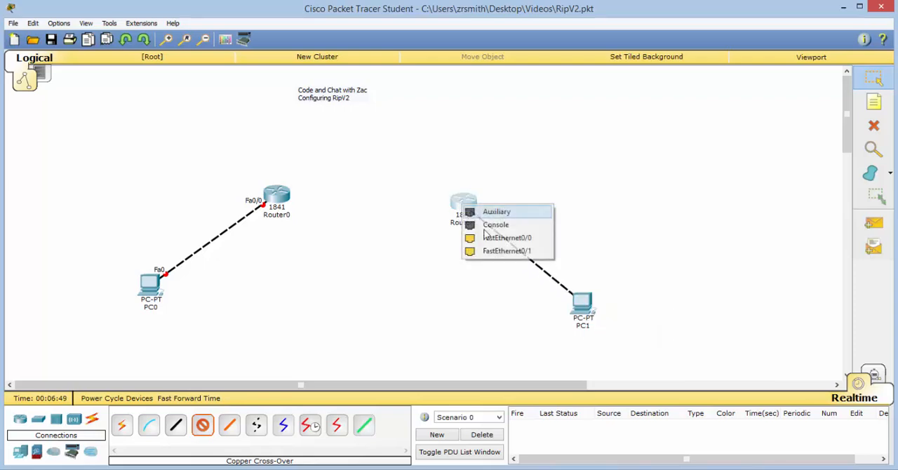
{"action": "left_click", "coordinate": [507, 237]}
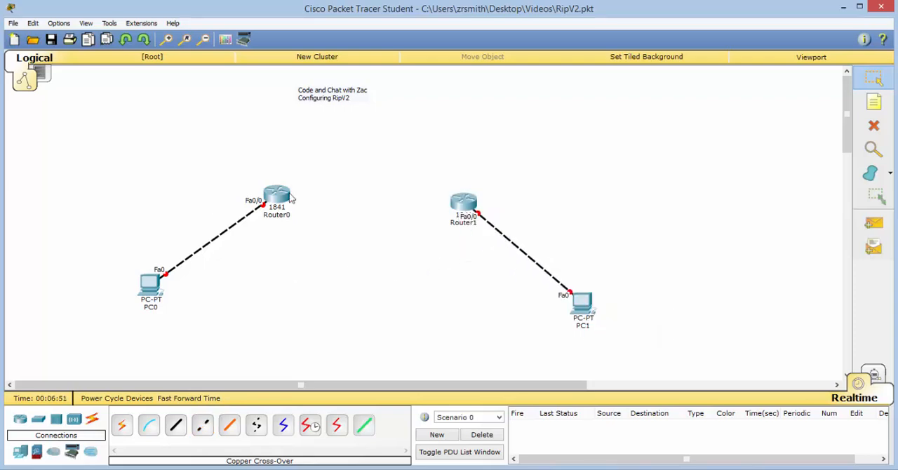
{"action": "double_click", "coordinate": [276, 197]}
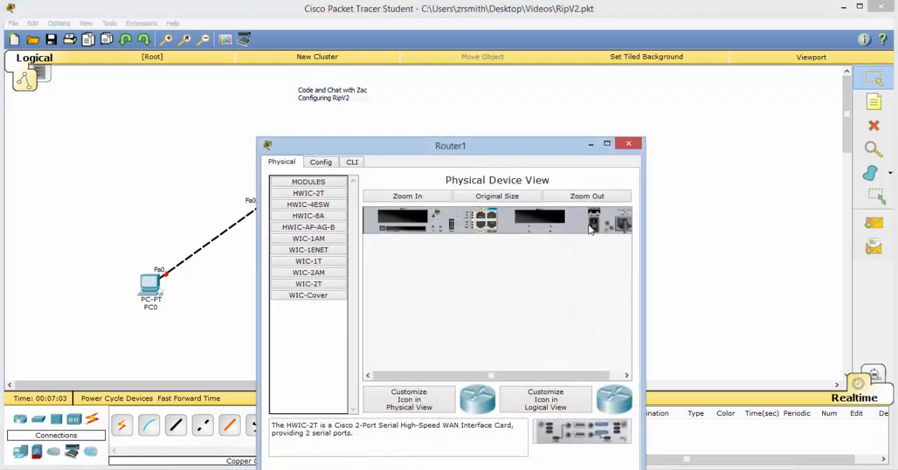
Install a WIC-1T card in Router1 and auto-connect Router0 and Router1 serially
{"action": "left_click", "coordinate": [308, 260]}
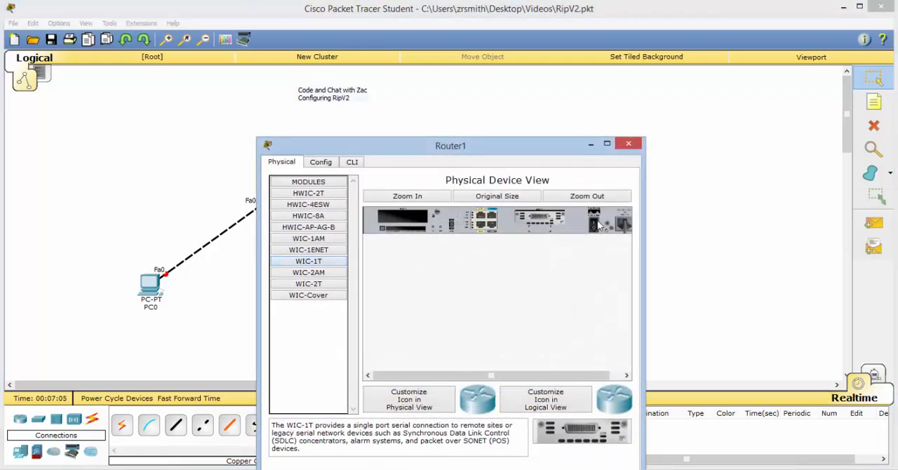
{"action": "left_click", "coordinate": [628, 143]}
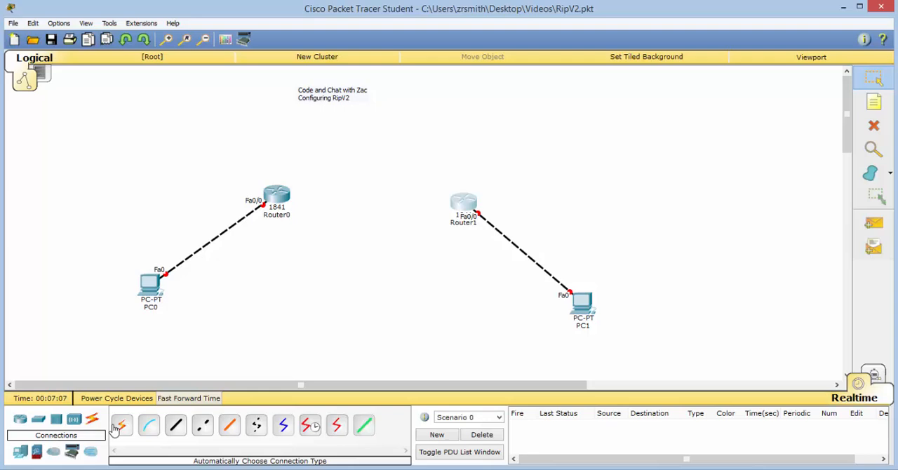
{"action": "left_click", "coordinate": [121, 425]}
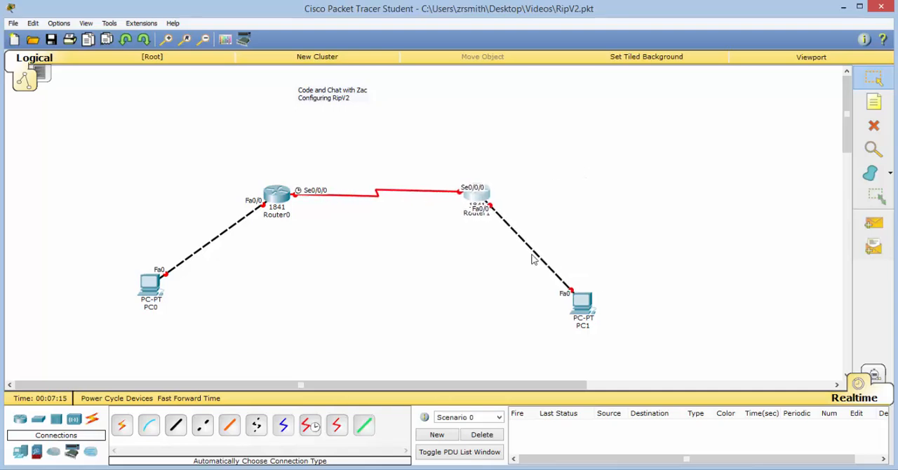
{"action": "mouse_move", "coordinate": [500, 267]}
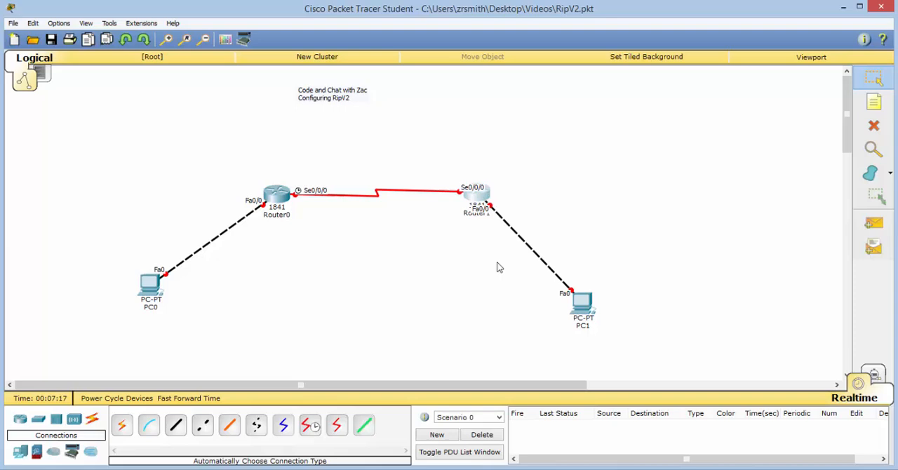
{"action": "mouse_move", "coordinate": [238, 287]}
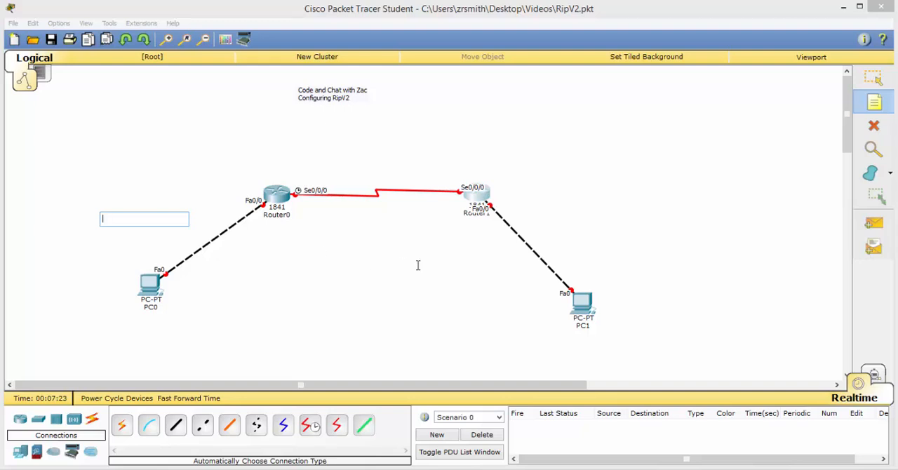
Place notes reading 192.168.10.0, 192.168.20.0 and 172.16.1.0 beside their network segments
{"action": "type", "text": "192.168"}
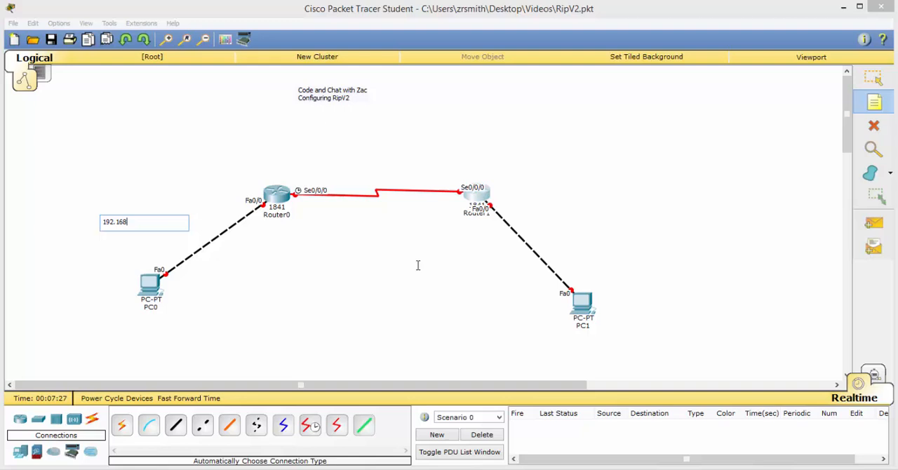
{"action": "type", "text": "."}
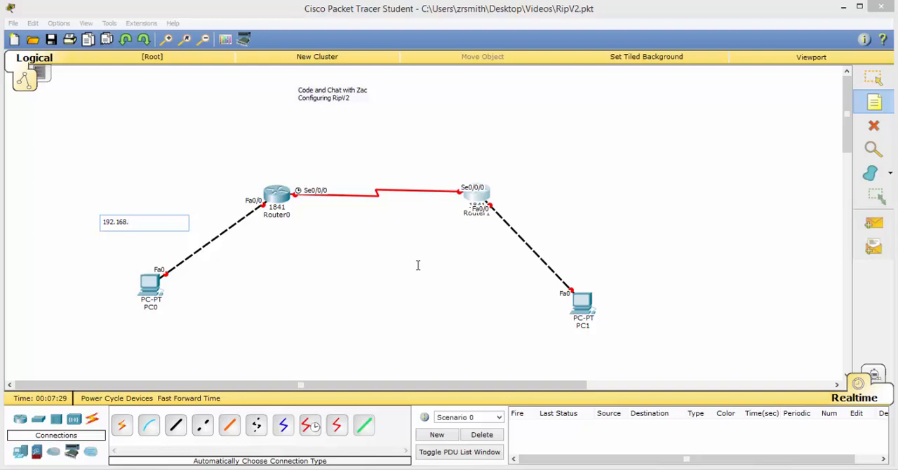
{"action": "type", "text": "10.0"}
{"action": "type", "text": "192"}
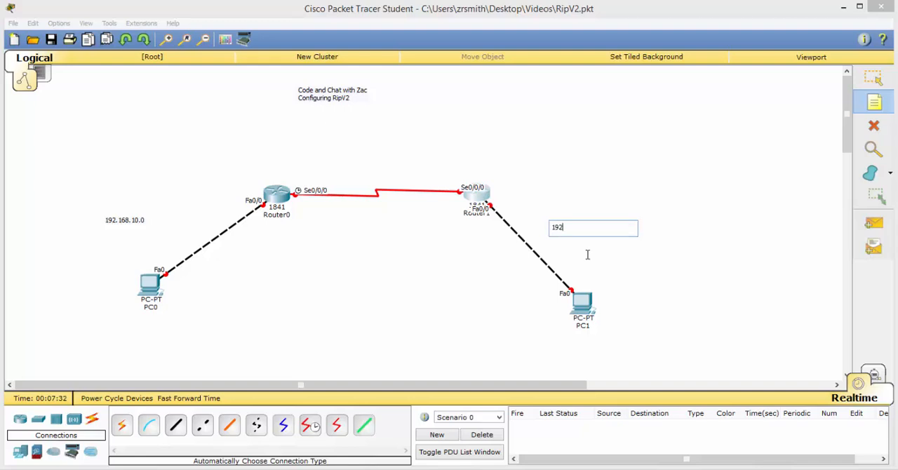
{"action": "type", "text": ".168."}
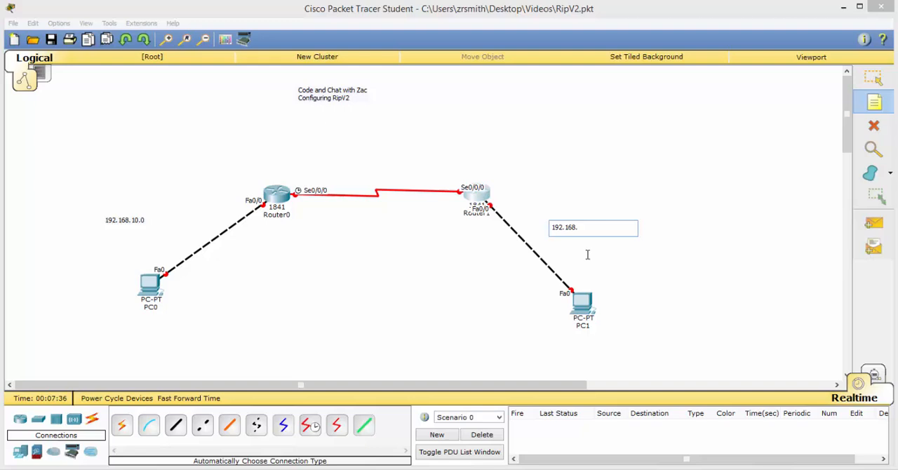
{"action": "type", "text": "20.0"}
{"action": "type", "text": "17"}
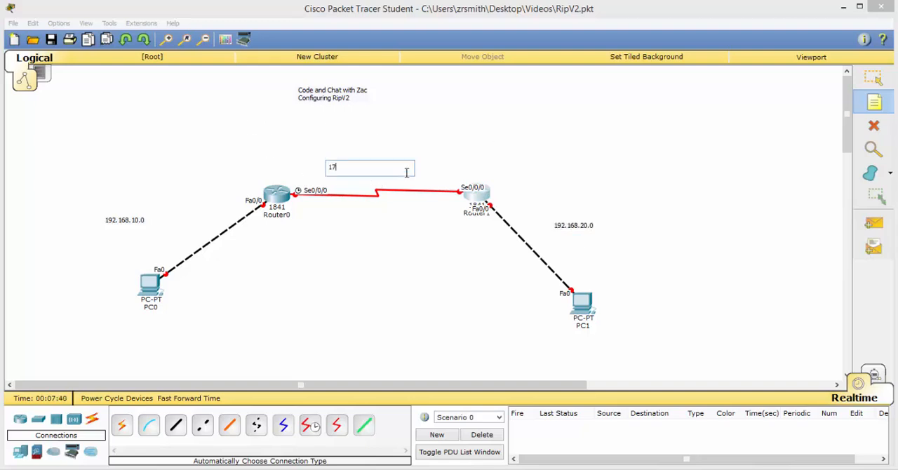
{"action": "type", "text": "2.16."}
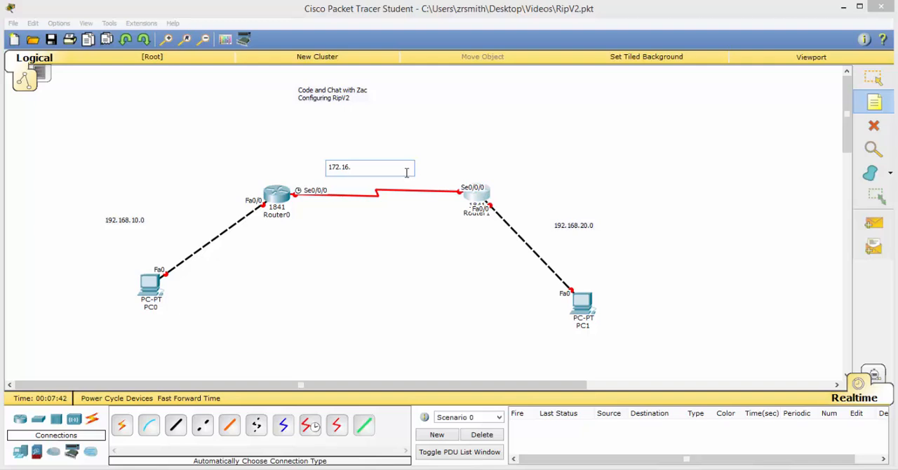
{"action": "type", "text": "1.0"}
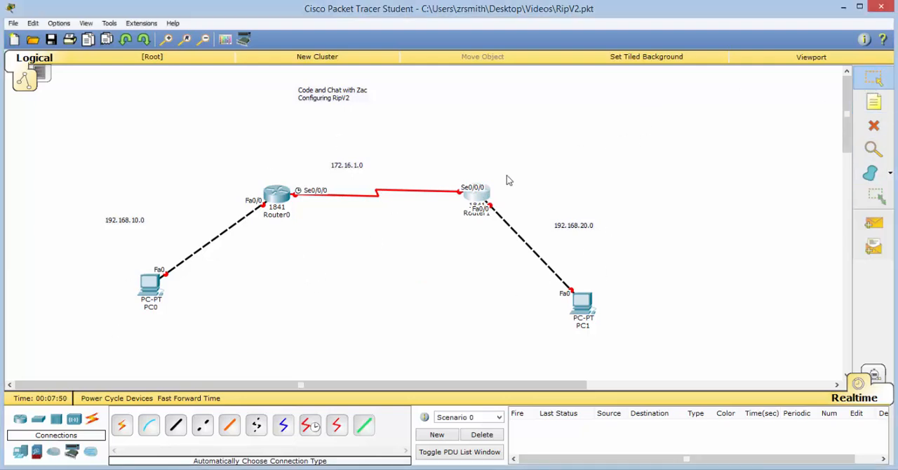
Enter PC0's IP Configuration: 192.168.10.2, mask 255.255.255.0, gateway 192.168.10.1
{"action": "double_click", "coordinate": [151, 284]}
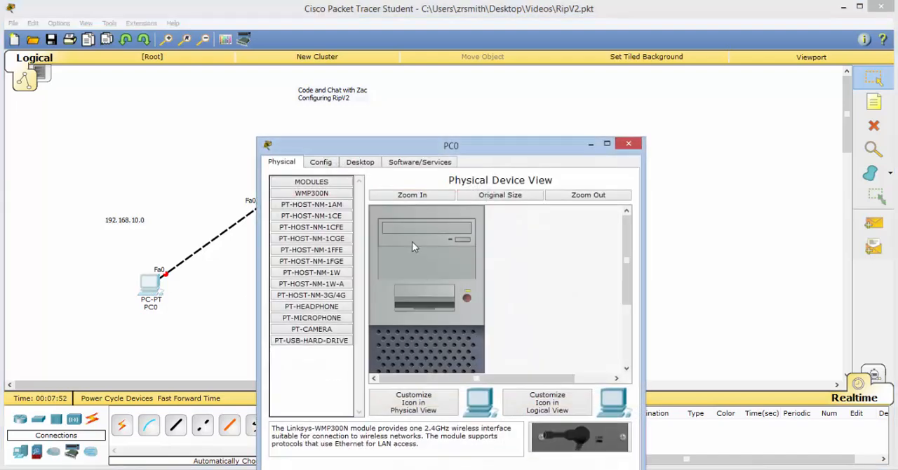
{"action": "left_click", "coordinate": [360, 162]}
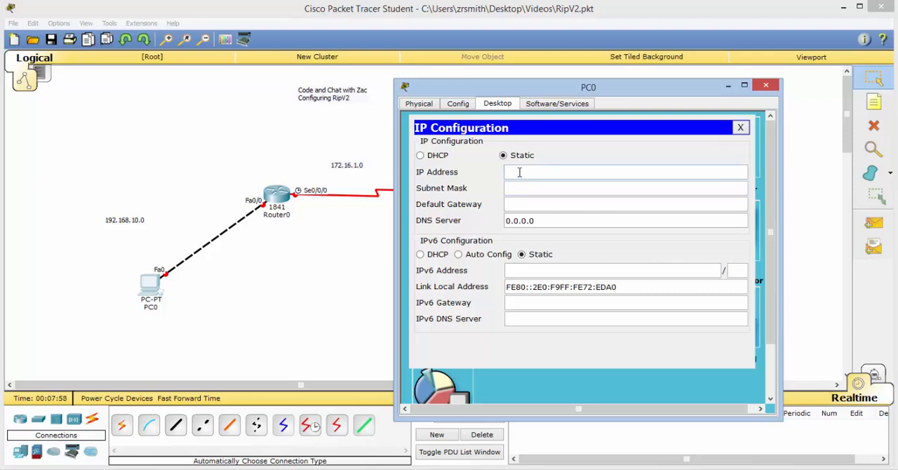
{"action": "type", "text": "192.168."}
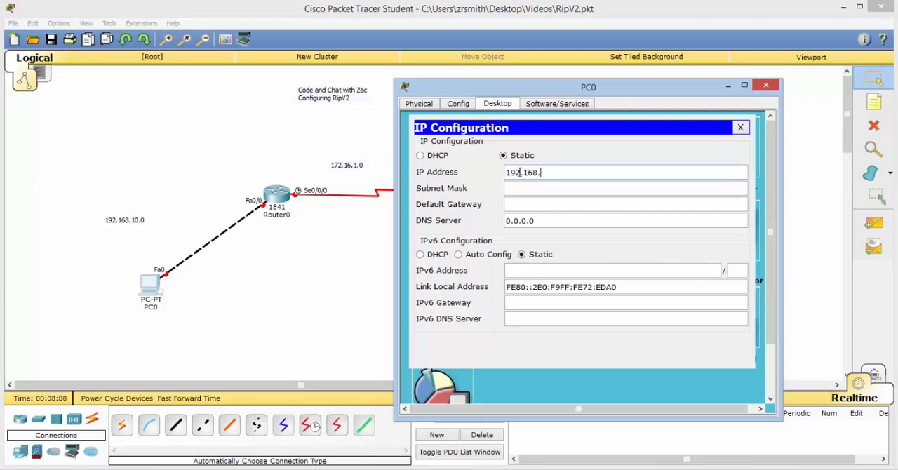
{"action": "type", "text": "10."}
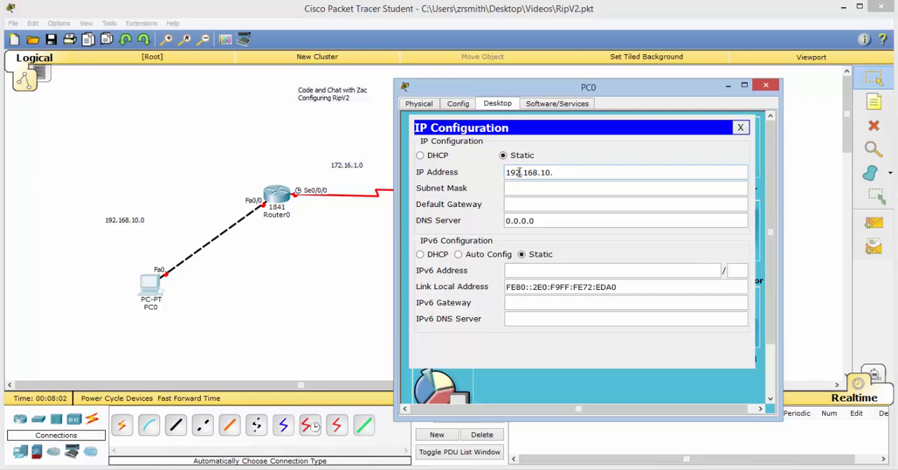
{"action": "type", "text": "2"}
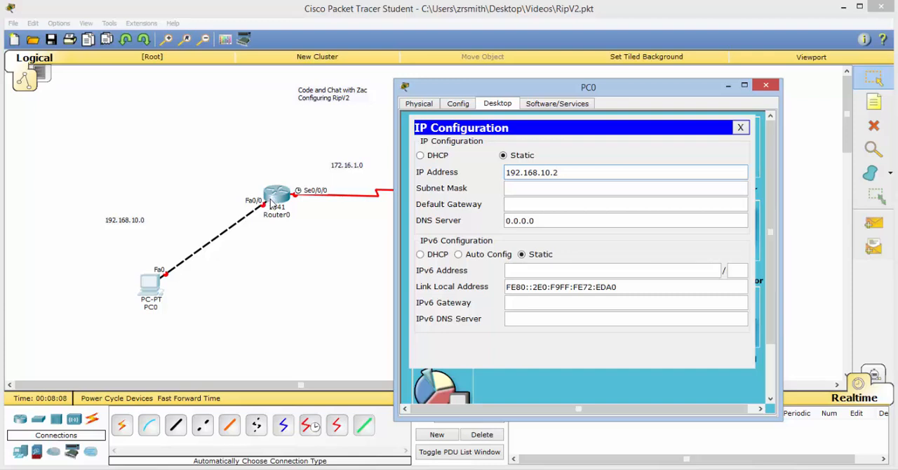
{"action": "left_click", "coordinate": [624, 172]}
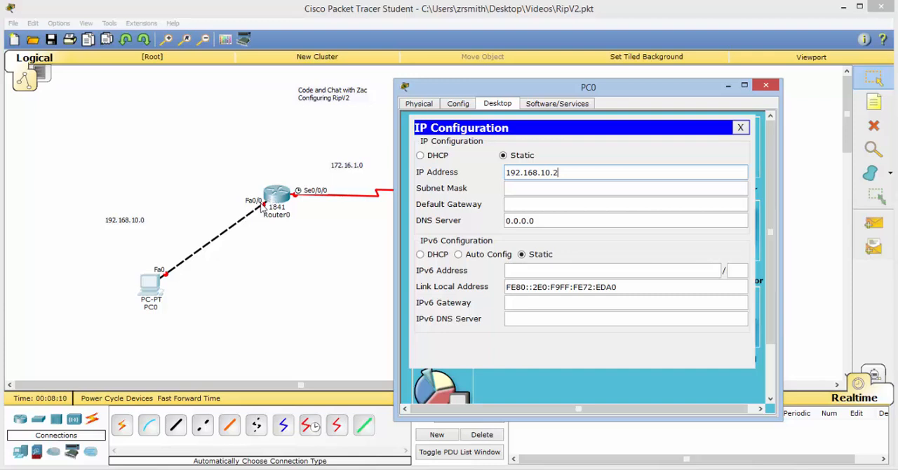
{"action": "left_click", "coordinate": [624, 188]}
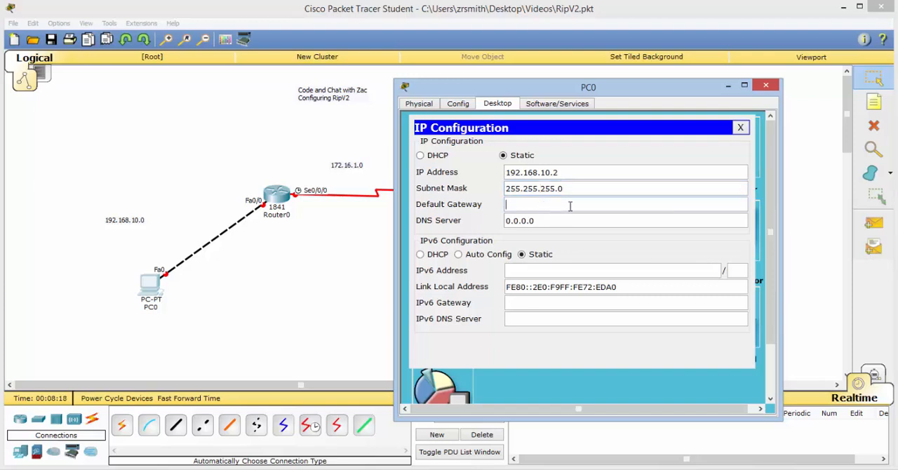
{"action": "type", "text": "192.168"}
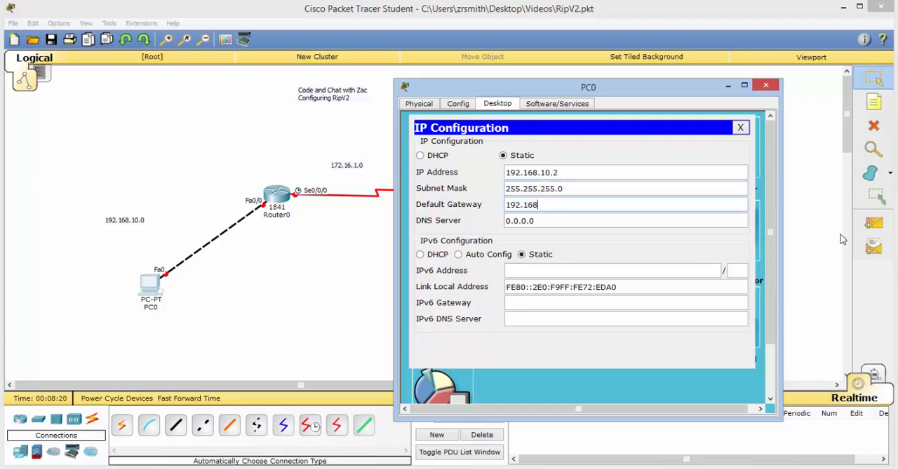
{"action": "type", "text": ".10.1"}
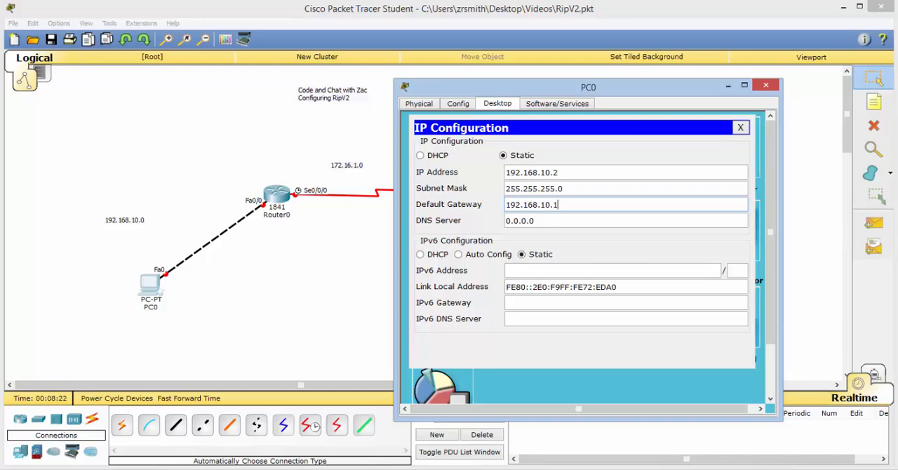
{"action": "left_click", "coordinate": [765, 85]}
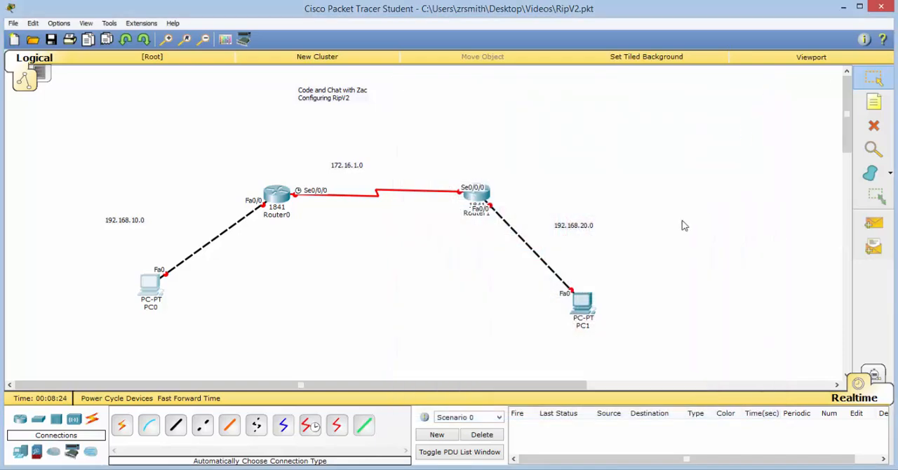
Enter PC1's IP Configuration: 192.168.20.2, mask 255.255.255.0, gateway 192.168.20.1
{"action": "double_click", "coordinate": [583, 303]}
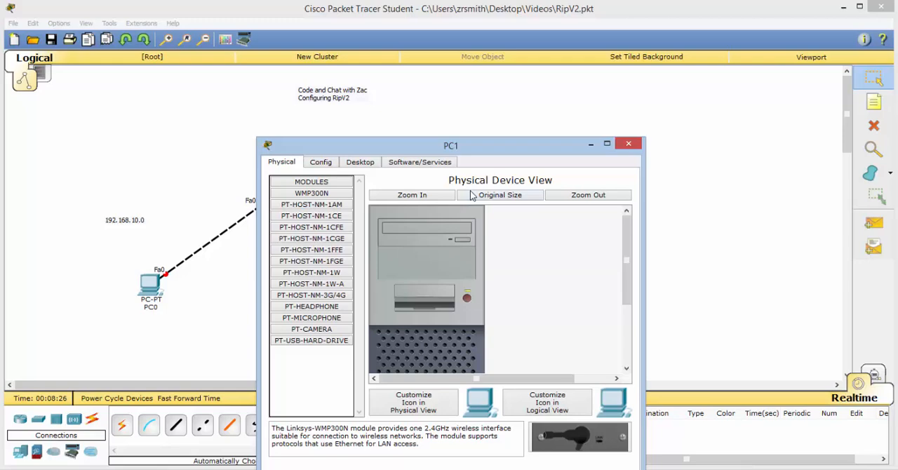
{"action": "left_click", "coordinate": [360, 161]}
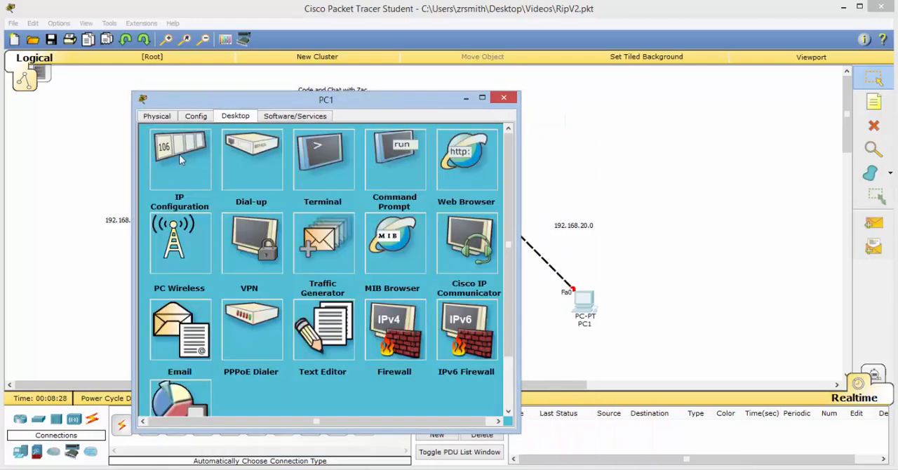
{"action": "left_click", "coordinate": [180, 160]}
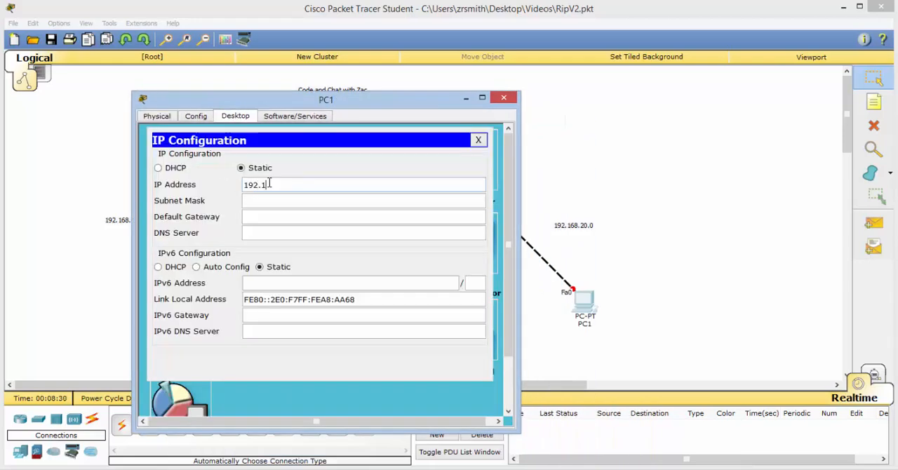
{"action": "type", "text": "68.20.2"}
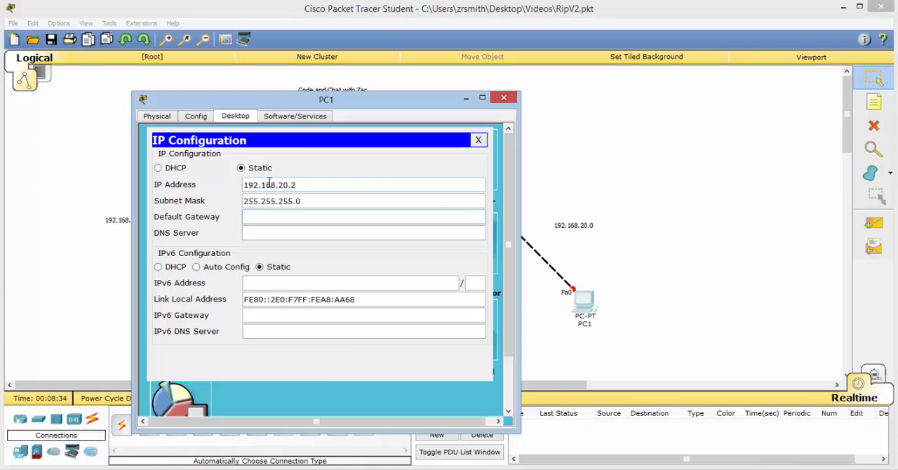
{"action": "type", "text": "192.168.20."}
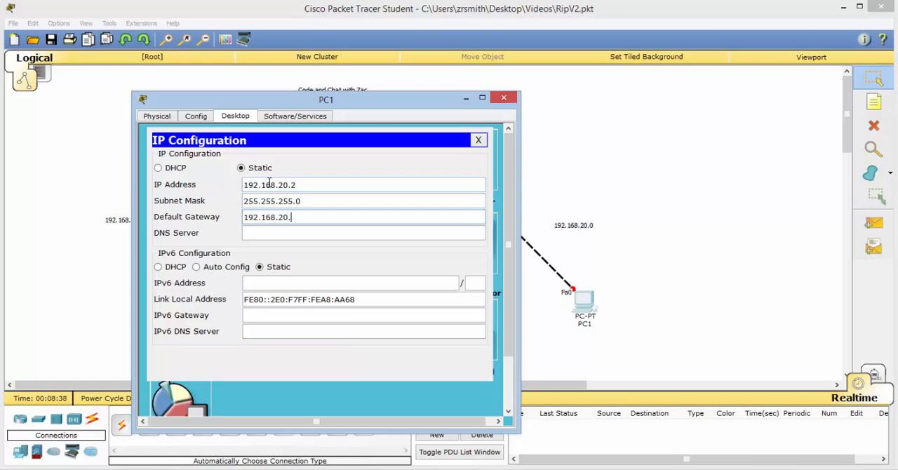
{"action": "type", "text": "1"}
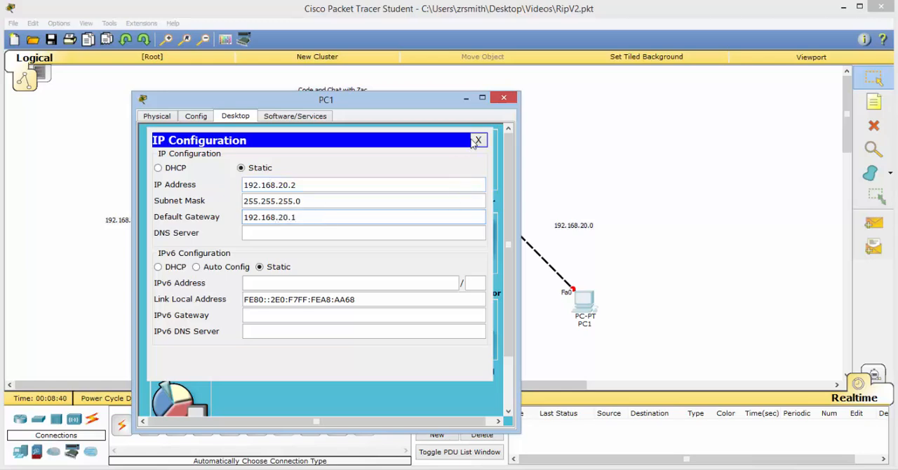
{"action": "left_click", "coordinate": [477, 140]}
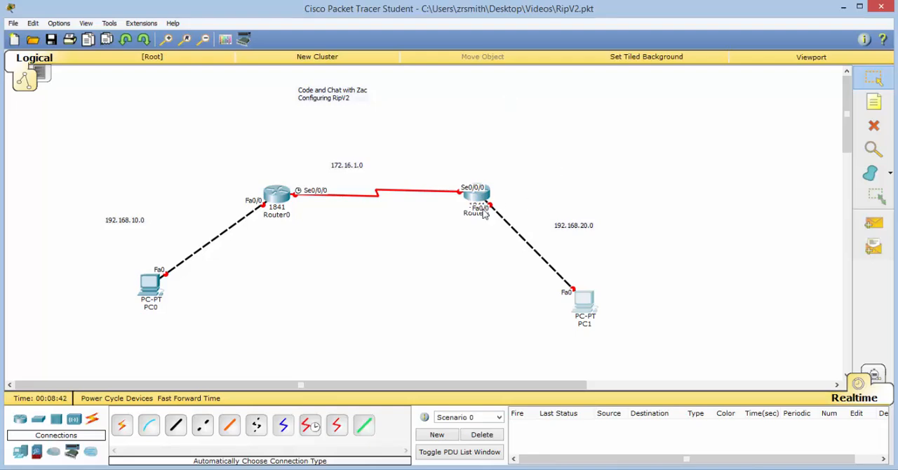
Open Router0's CLI, decline the initial setup dialog, and enter privileged mode
{"action": "double_click", "coordinate": [276, 195]}
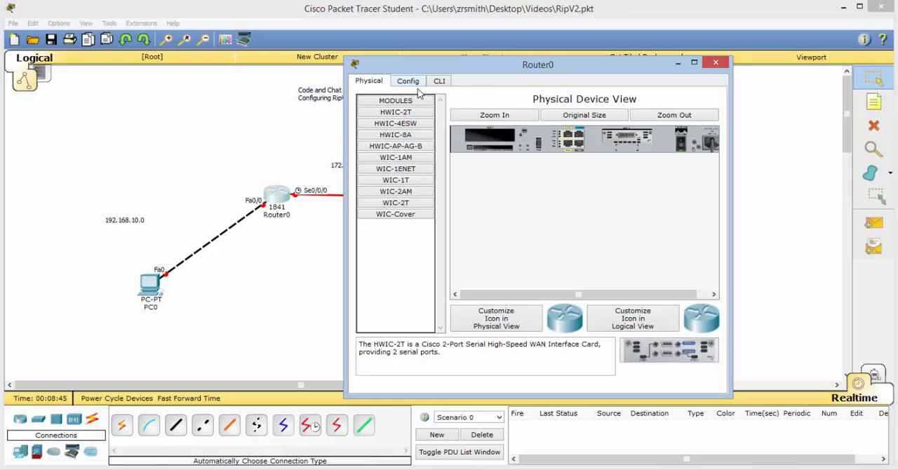
{"action": "left_click", "coordinate": [438, 80]}
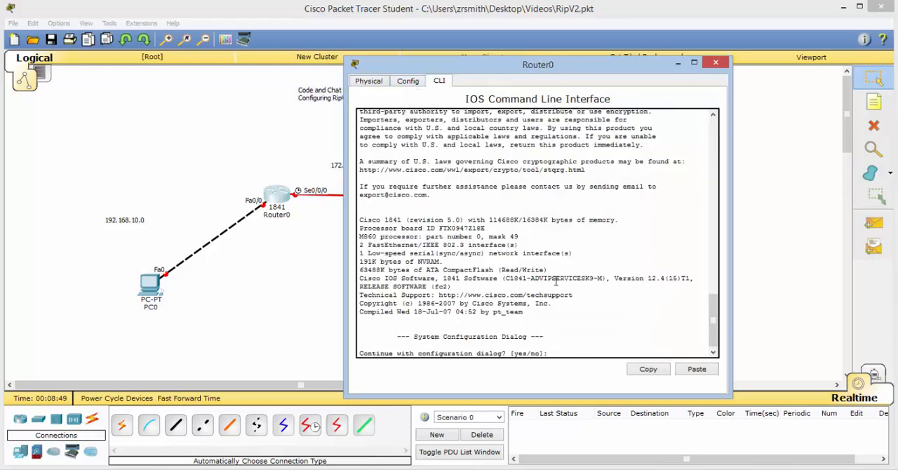
{"action": "type", "text": "n"}
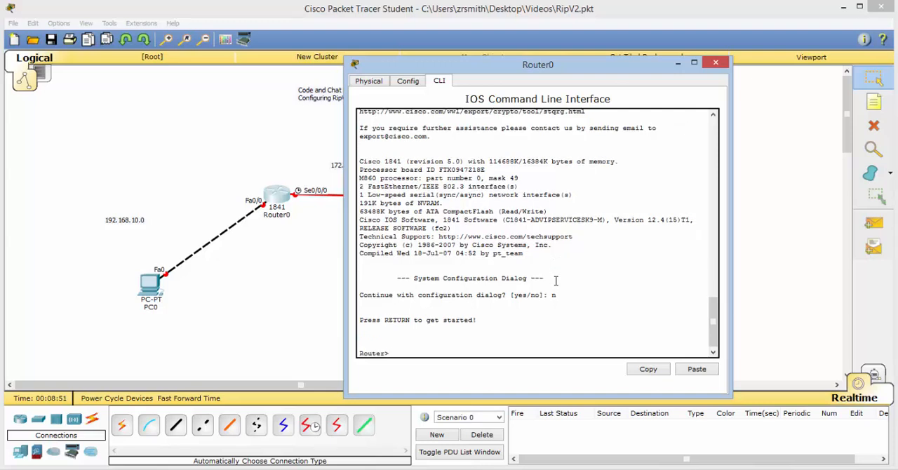
{"action": "type", "text": "e"}
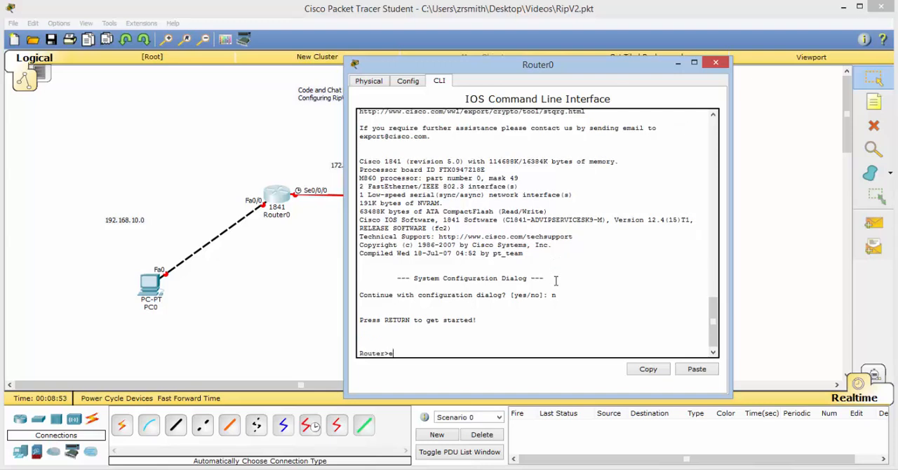
{"action": "type", "text": "n"}
{"action": "type", "text": "conf t"}
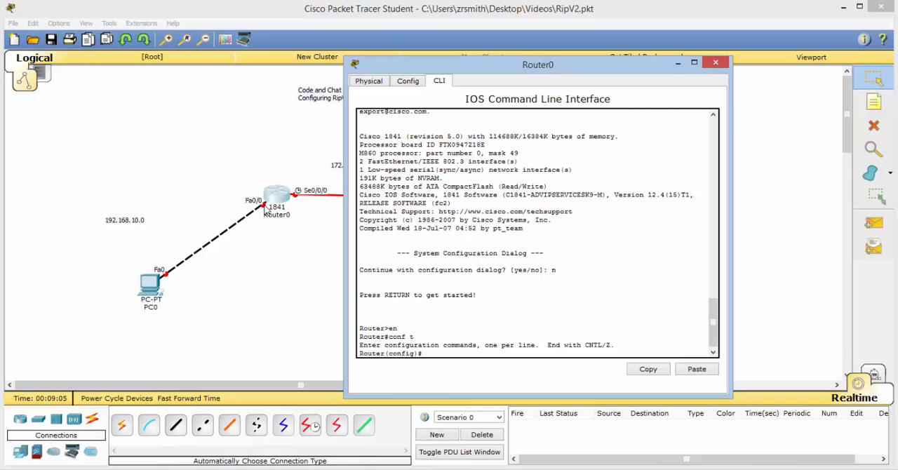
Set FastEthernet0/0 to 192.168.10.1 255.255.255.0 and enable it with no shut
{"action": "type", "text": "int"}
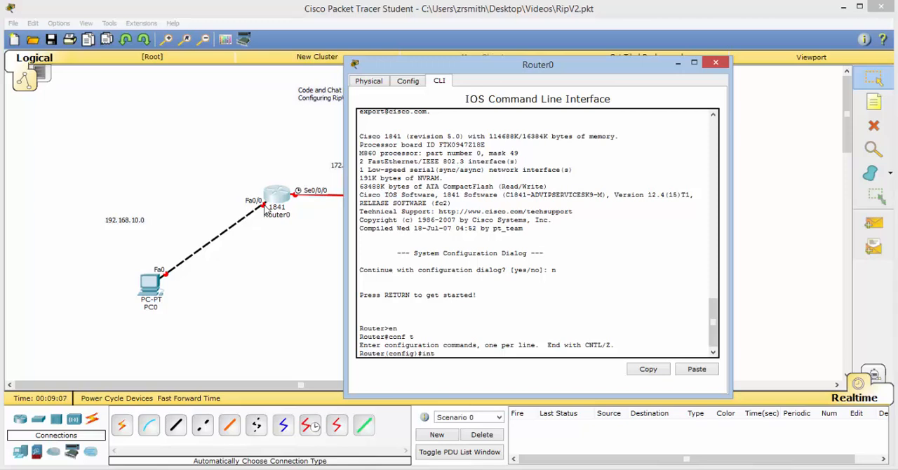
{"action": "type", "text": "f0/0"}
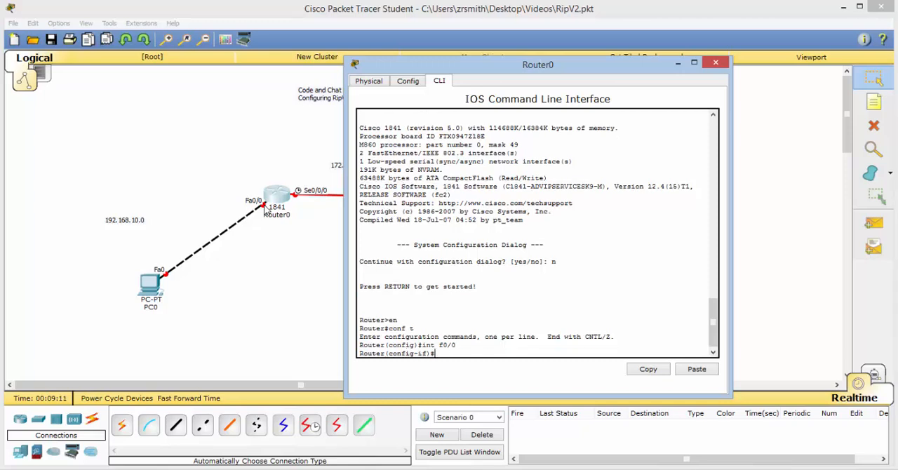
{"action": "type", "text": "ip add 192.1"}
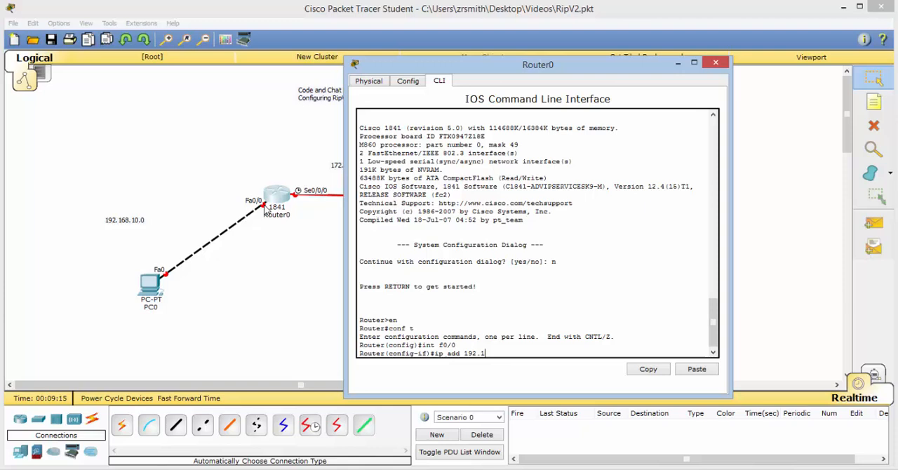
{"action": "type", "text": "68.10.1"}
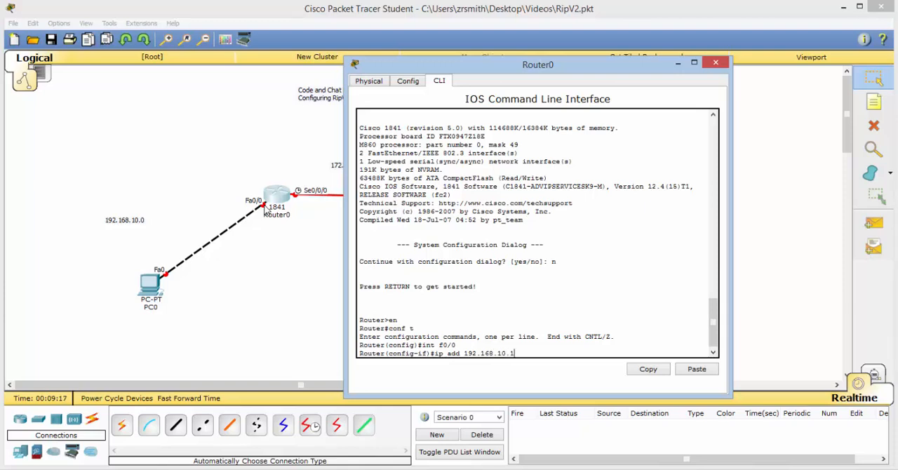
{"action": "type", "text": "255.255.255.0"}
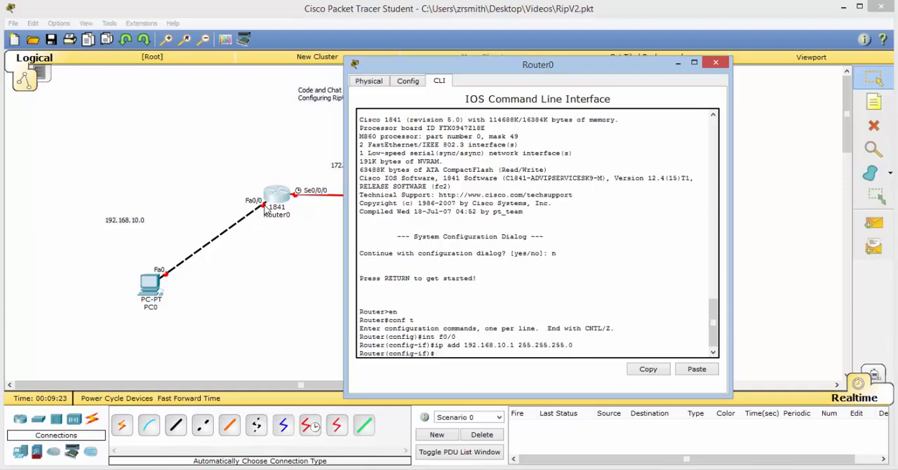
{"action": "type", "text": "no shut"}
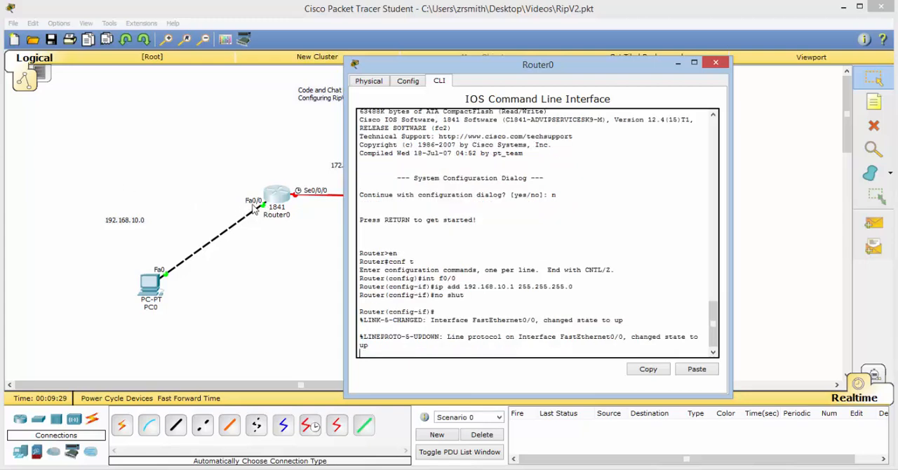
{"action": "left_click_drag", "start_coordinate": [539, 64], "coordinate": [566, 59]}
{"action": "type", "text": "int"}
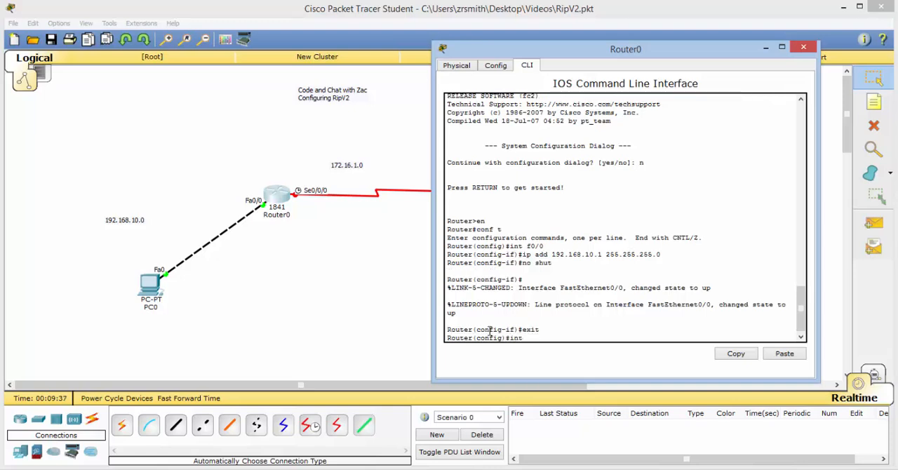
Assign Router0's Serial0/0/0 the address 172.16.1.1 255.255.255.252 and enable it
{"action": "type", "text": "s"}
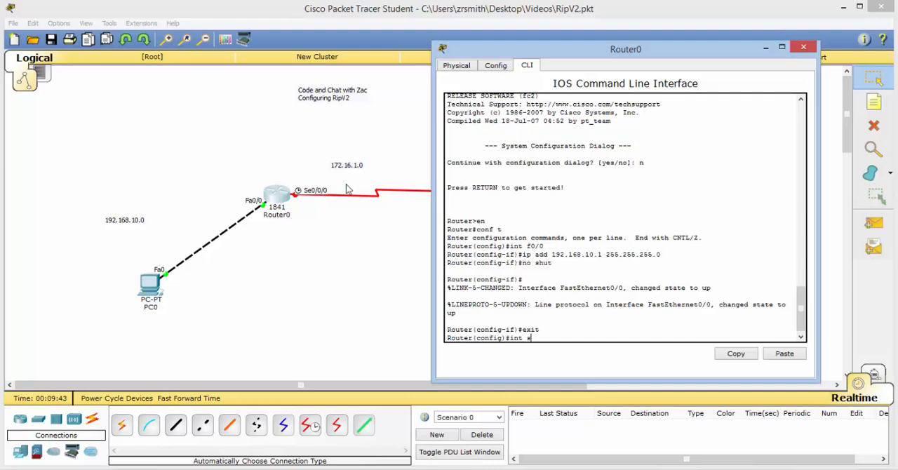
{"action": "type", "text": "0/0/0"}
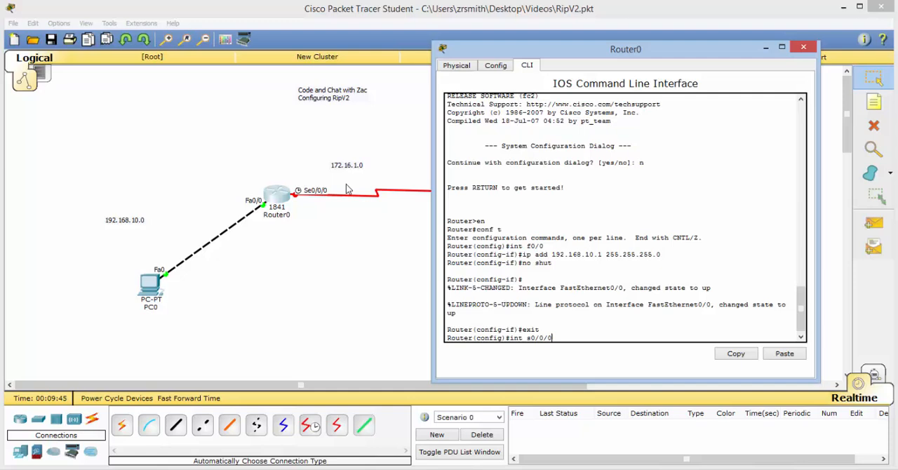
{"action": "type", "text": "ip add"}
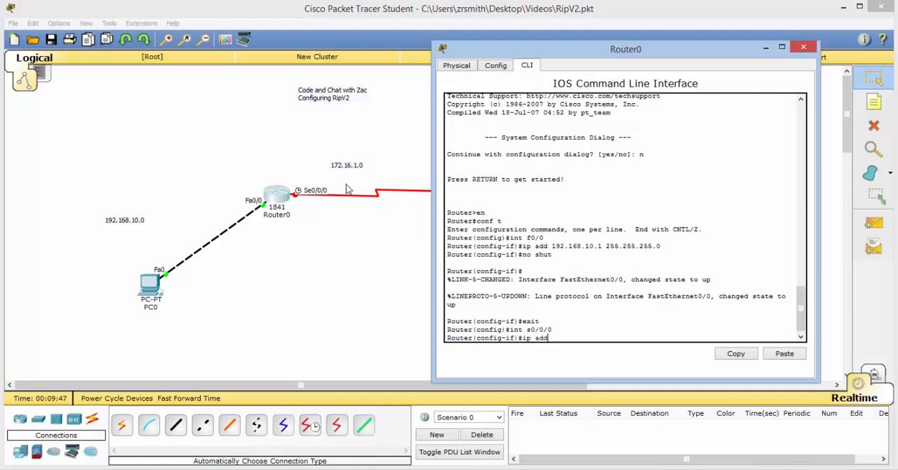
{"action": "type", "text": "172.1"}
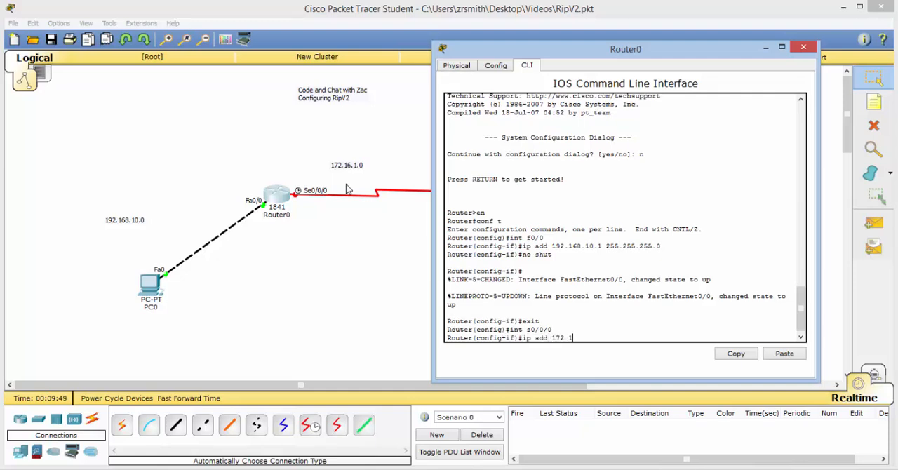
{"action": "type", "text": "6.1.1"}
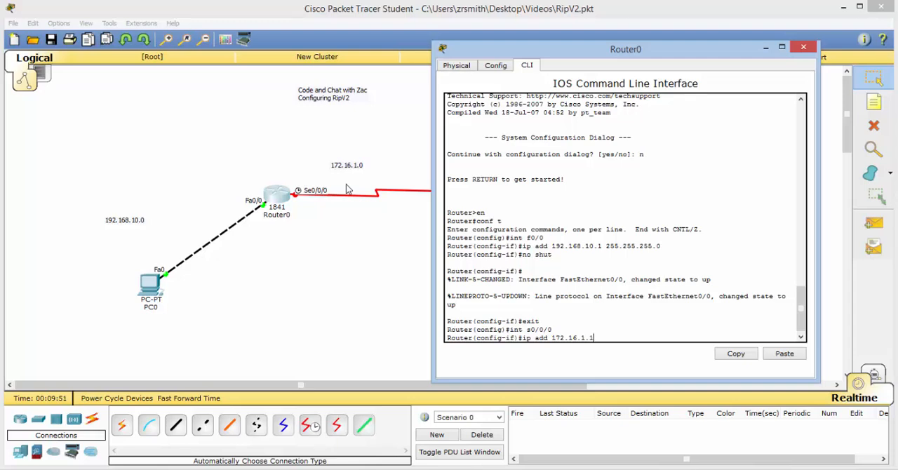
{"action": "type", "text": "255.2"}
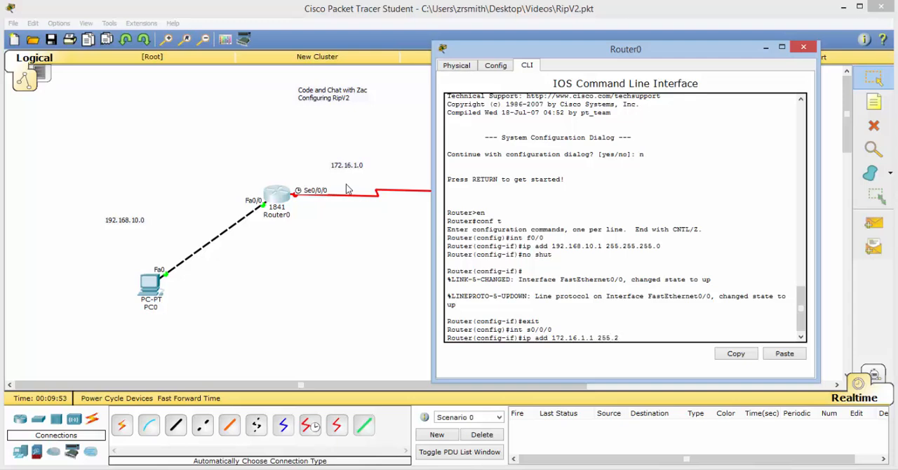
{"action": "type", "text": "55.255.2"}
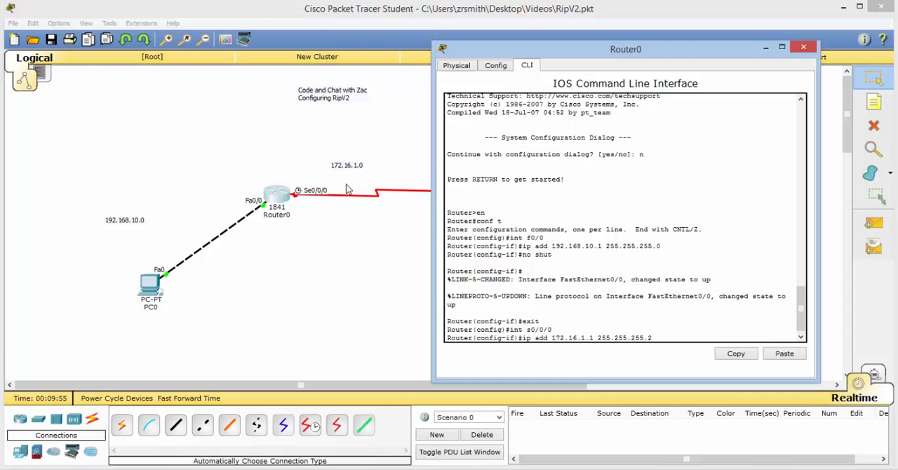
{"action": "type", "text": "52"}
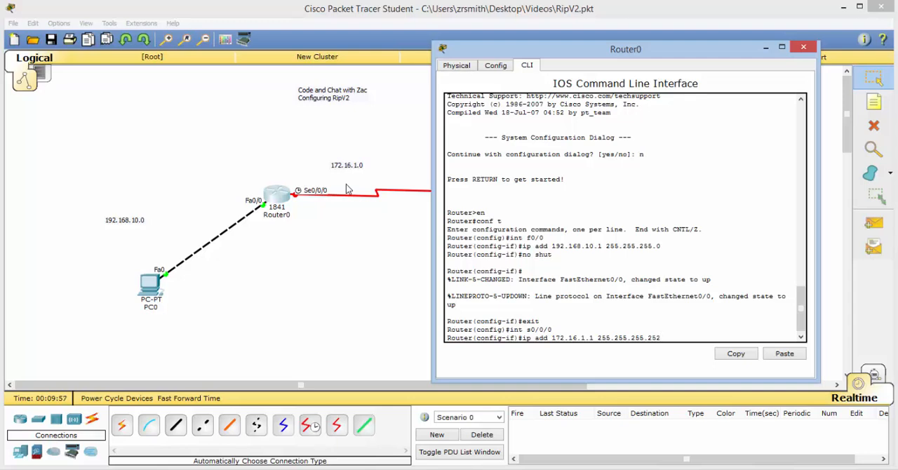
{"action": "mouse_move", "coordinate": [698, 354]}
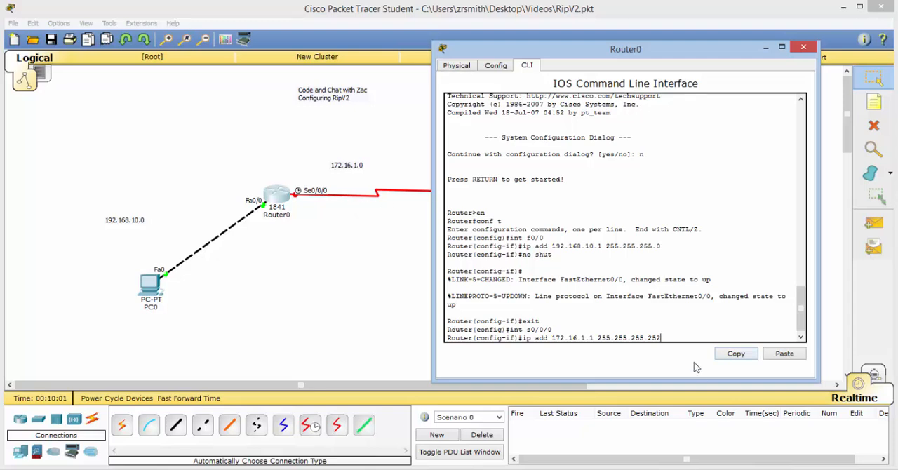
{"action": "type", "text": "no shut"}
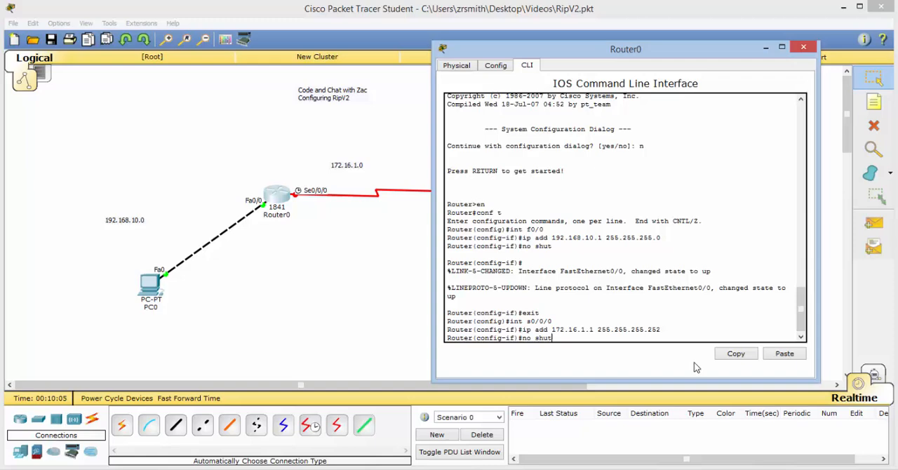
{"action": "key", "text": "Return"}
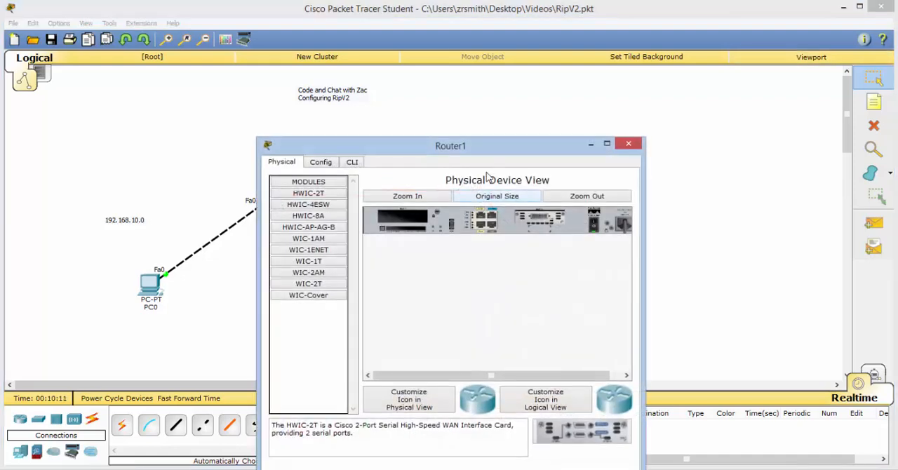
Open Router1's CLI, skip initial setup, and enter interface FastEthernet0/0
{"action": "left_click", "coordinate": [352, 162]}
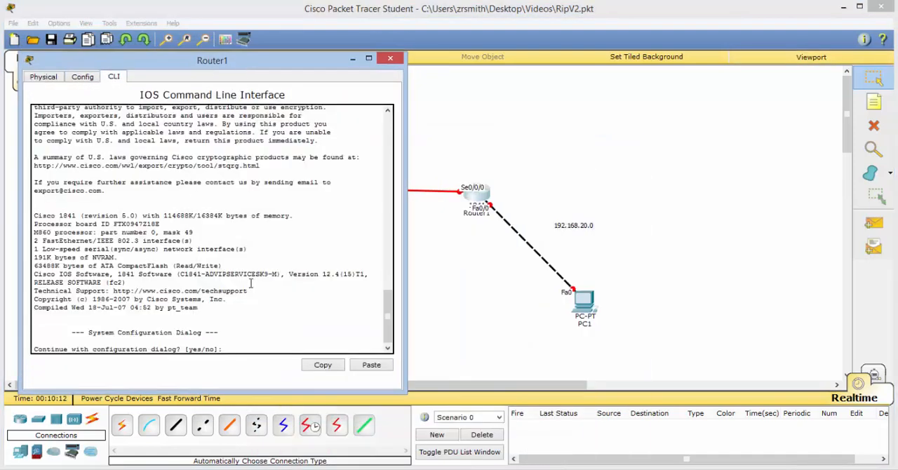
{"action": "type", "text": "n"}
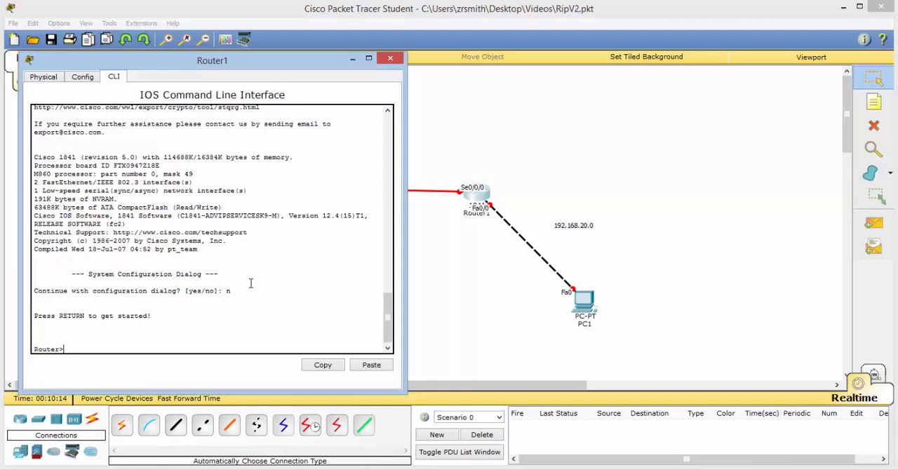
{"action": "type", "text": "en"}
{"action": "type", "text": "conf t"}
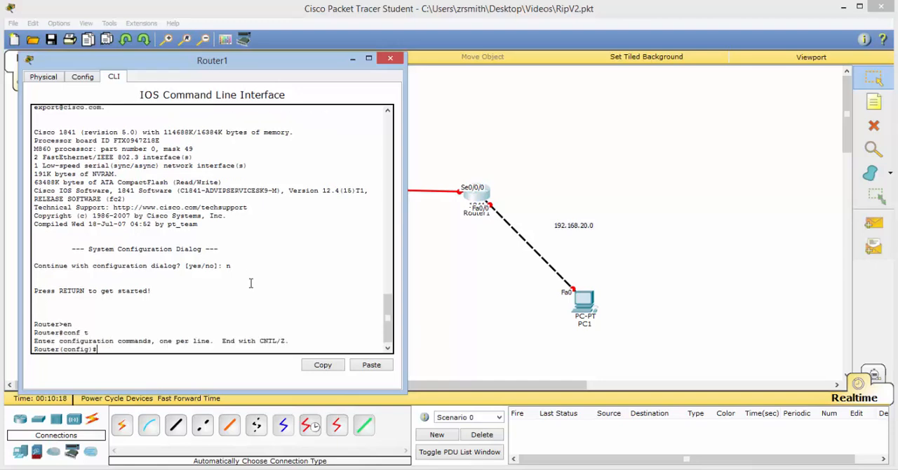
{"action": "type", "text": "int"}
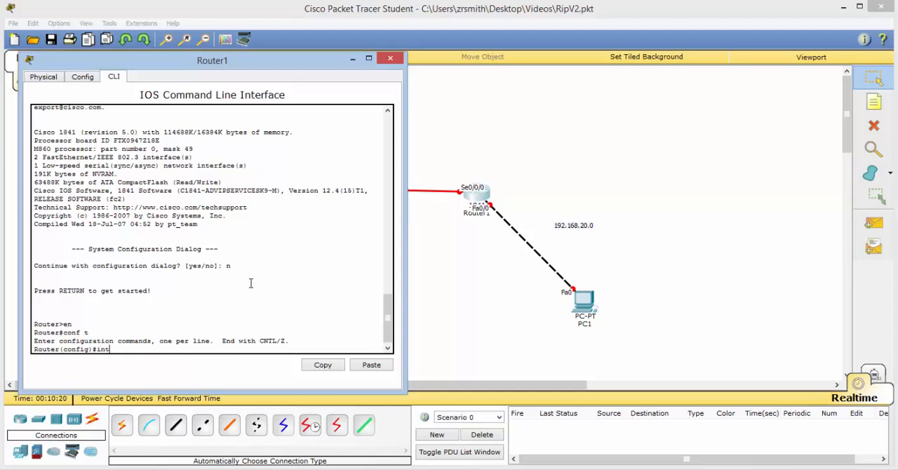
{"action": "type", "text": "f0/"}
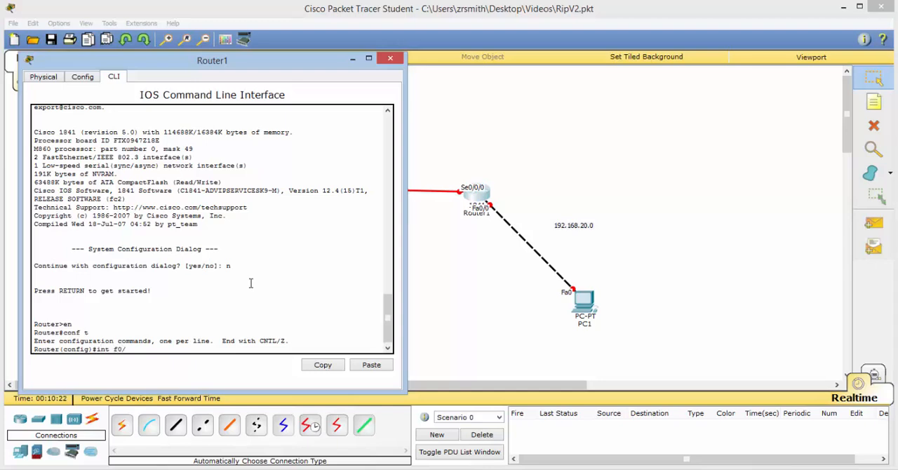
{"action": "key", "text": "Return"}
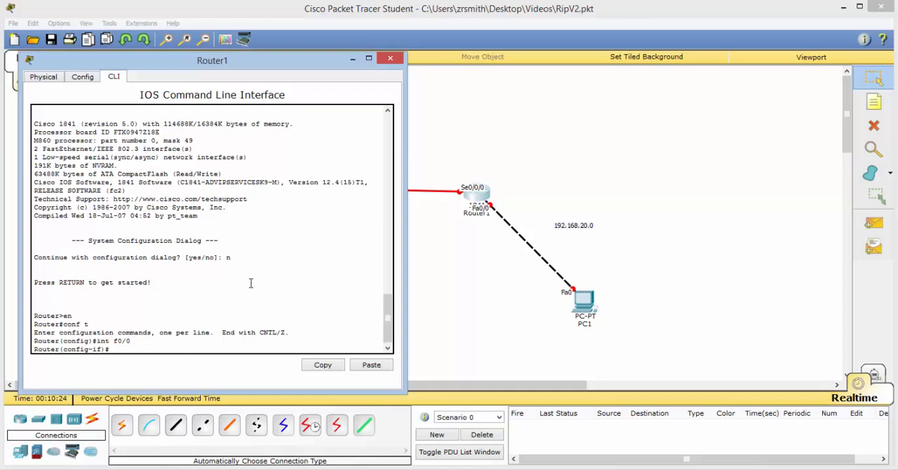
Apply 192.168.20.1 255.255.255.0 to FastEthernet0/0 and exit the interface
{"action": "type", "text": "ip add"}
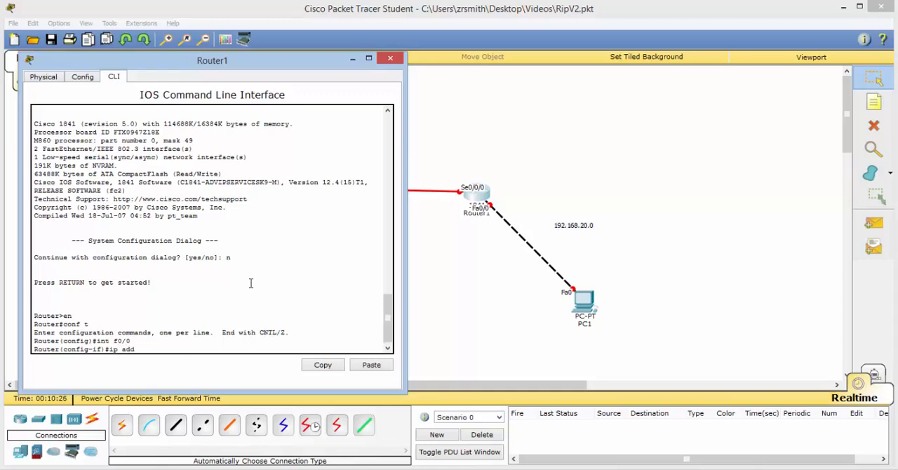
{"action": "type", "text": "192.168.20"}
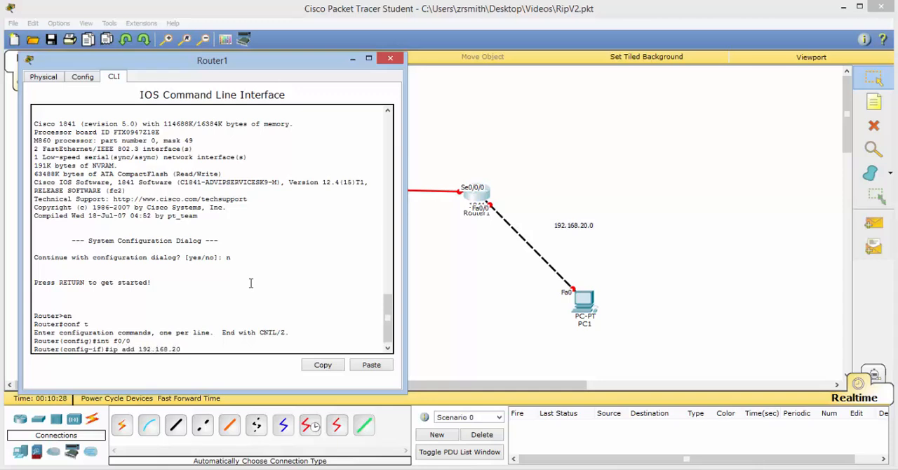
{"action": "type", "text": ".1 25"}
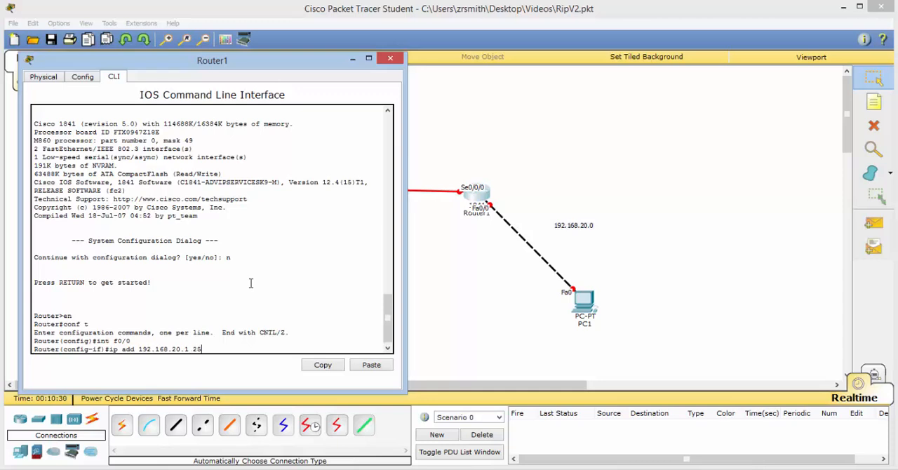
{"action": "type", "text": "5.255.255.2"}
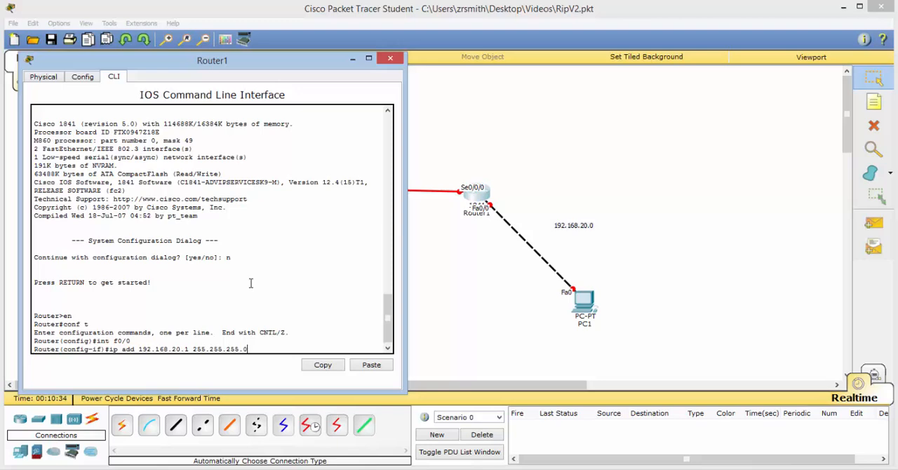
{"action": "key", "text": "Return"}
{"action": "type", "text": "no shut"}
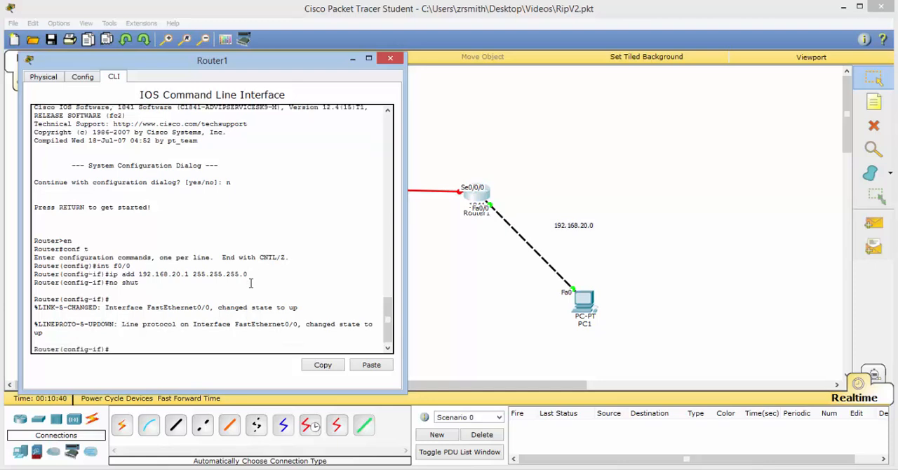
{"action": "type", "text": "exit"}
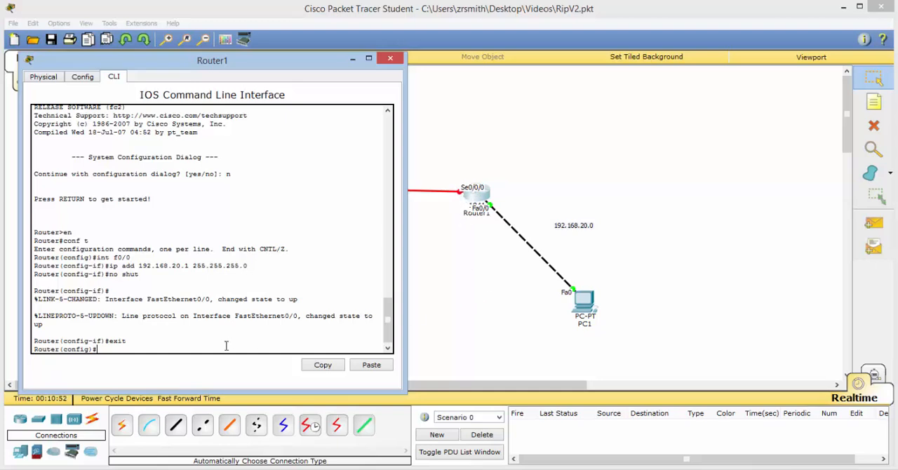
Assign Router1's Serial0/0/0 the address 172.16.1.2 255.255.255.252 and close the window
{"action": "type", "text": "in"}
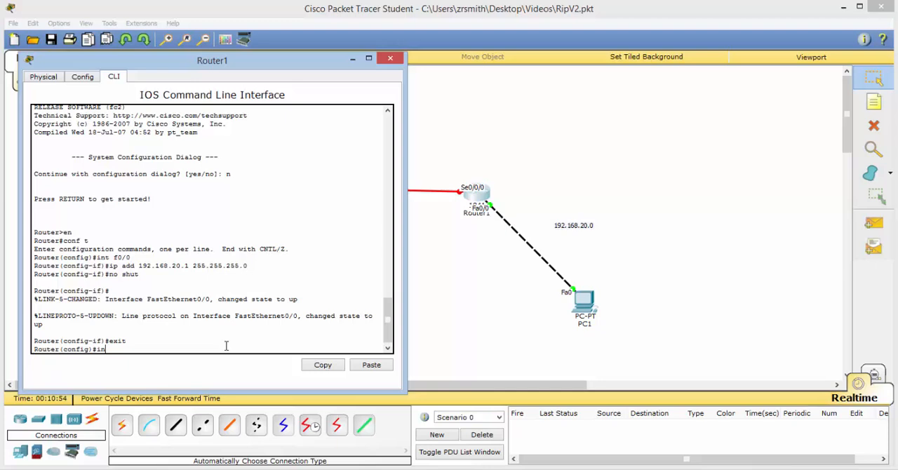
{"action": "type", "text": "t s0/0/0"}
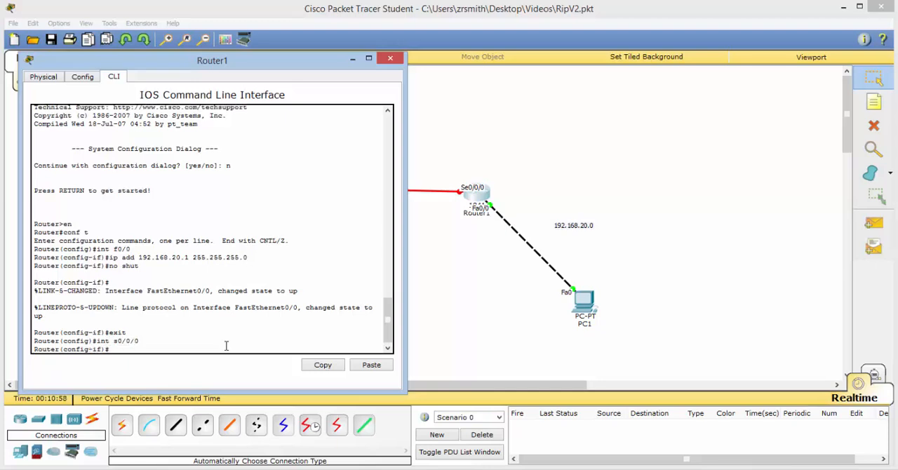
{"action": "type", "text": "ip add"}
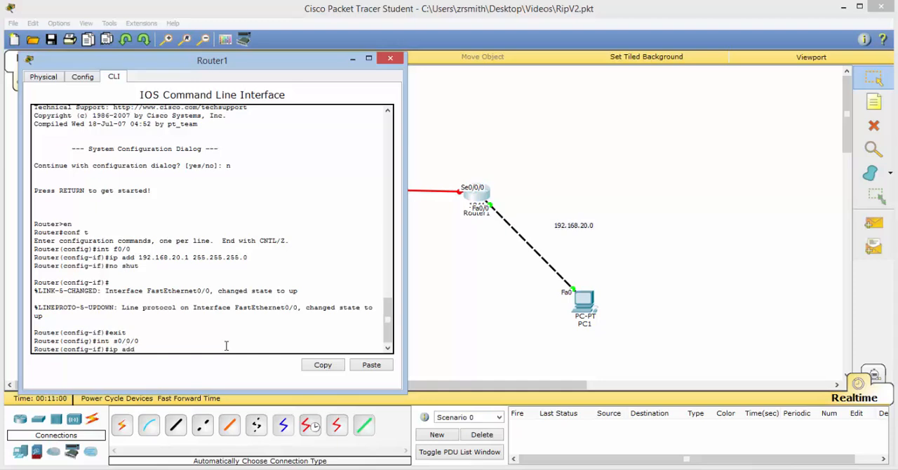
{"action": "type", "text": "172.16."}
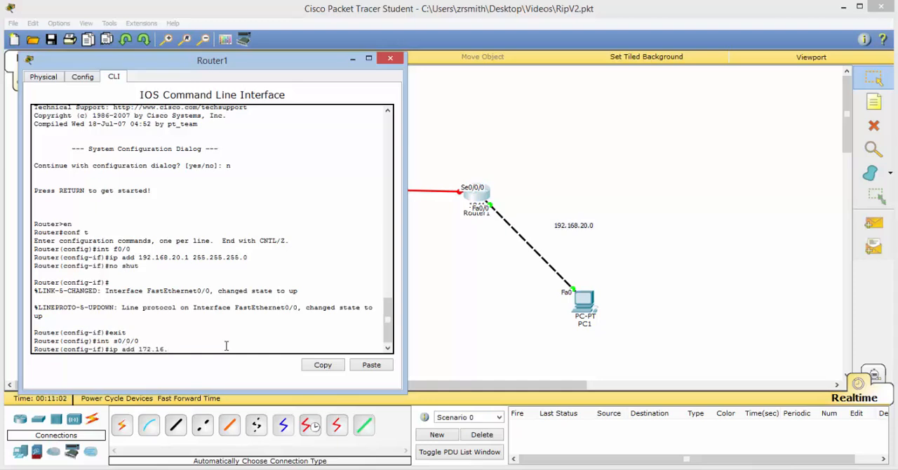
{"action": "left_click_drag", "start_coordinate": [212, 61], "coordinate": [207, 100]}
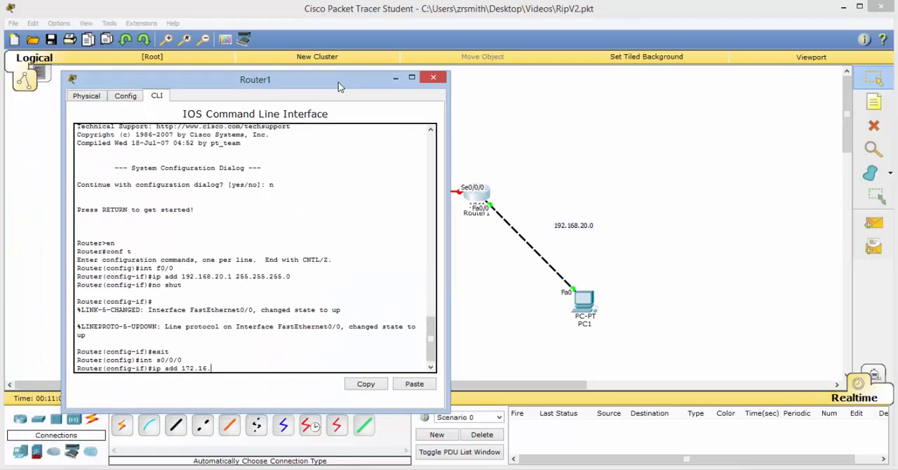
{"action": "type", "text": "1.2 2"}
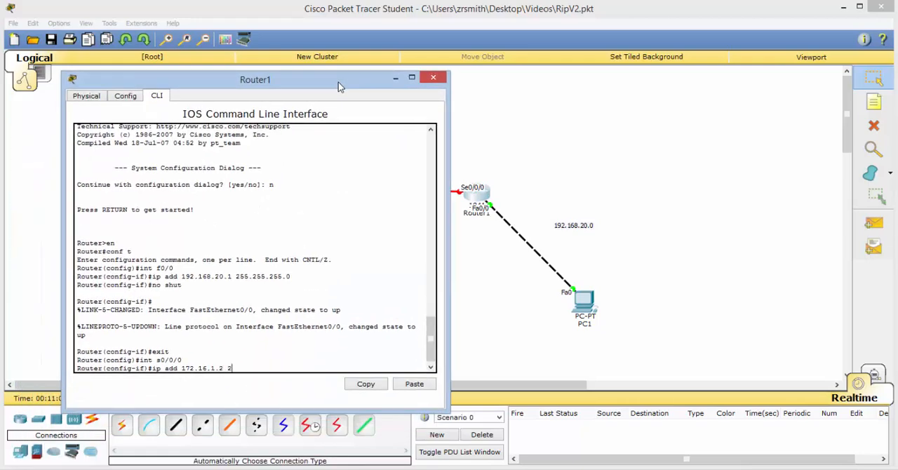
{"action": "type", "text": "55.255.255"}
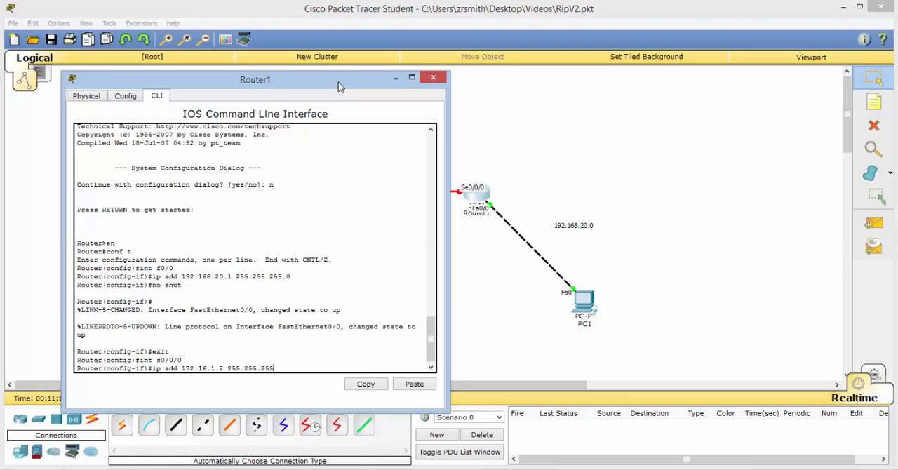
{"action": "key", "text": "Return"}
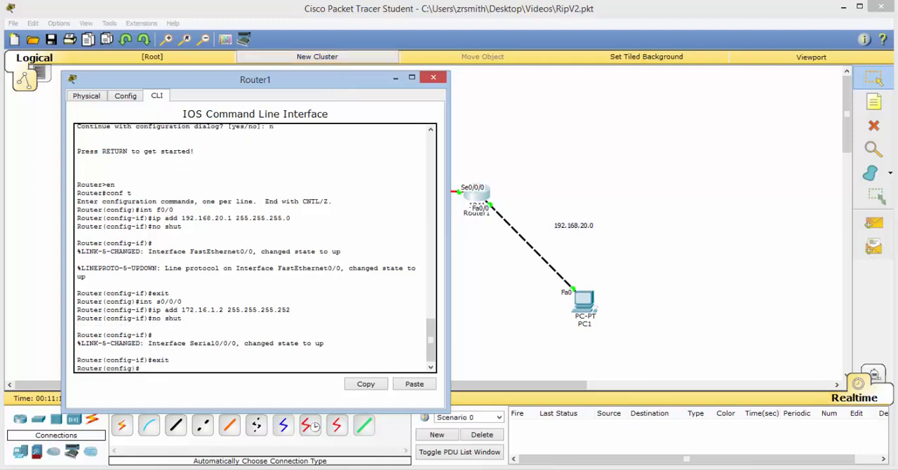
{"action": "left_click", "coordinate": [433, 78]}
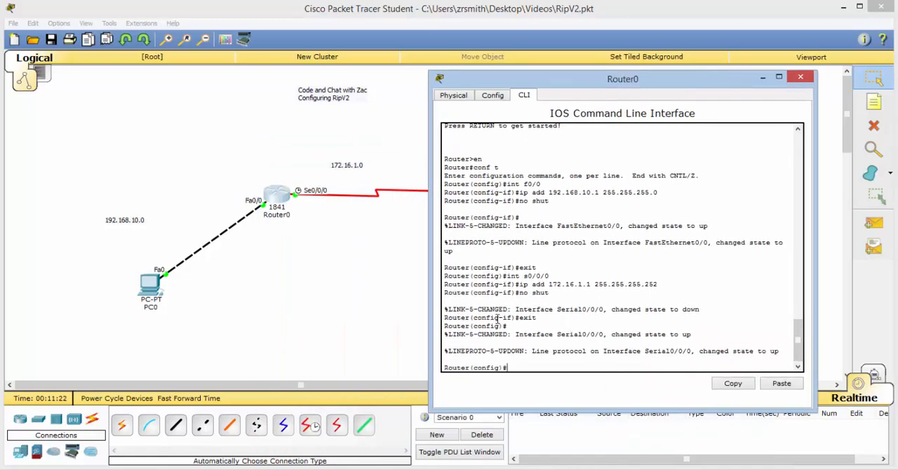
On Router0's Serial0/0/0, enter clock rate 64000 and exit
{"action": "type", "text": "int s0/0/0"}
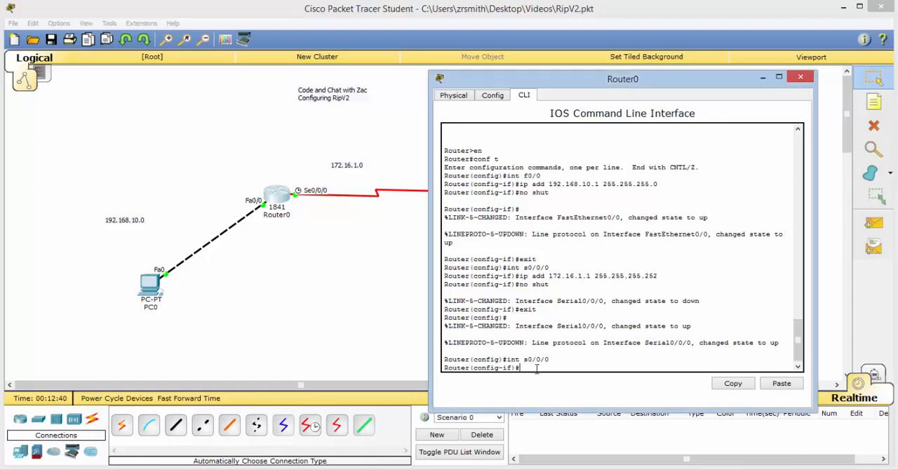
{"action": "type", "text": "clock"}
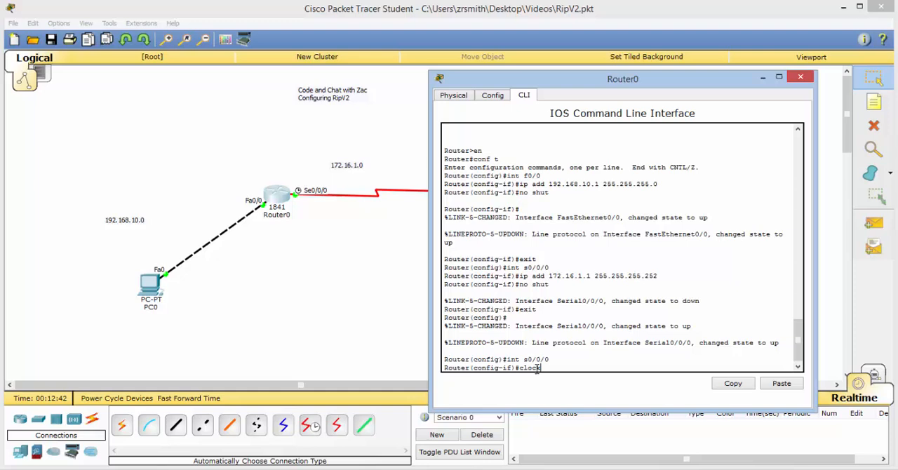
{"action": "type", "text": "rate 64000"}
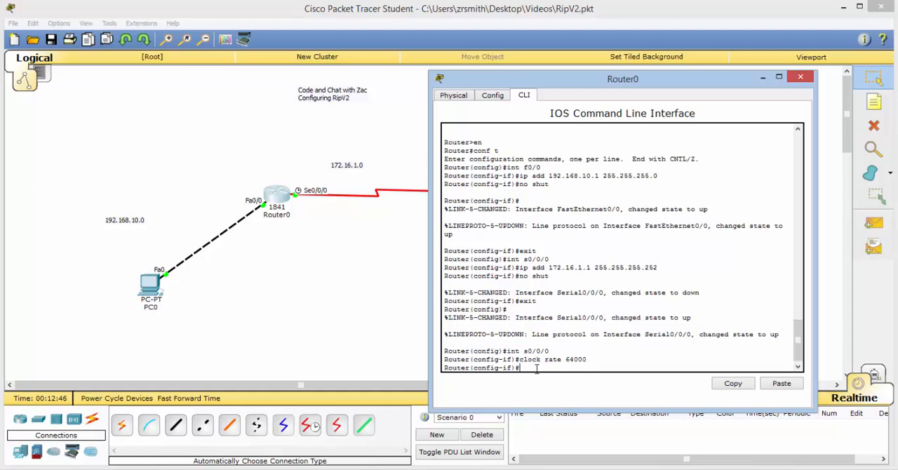
{"action": "type", "text": "exit"}
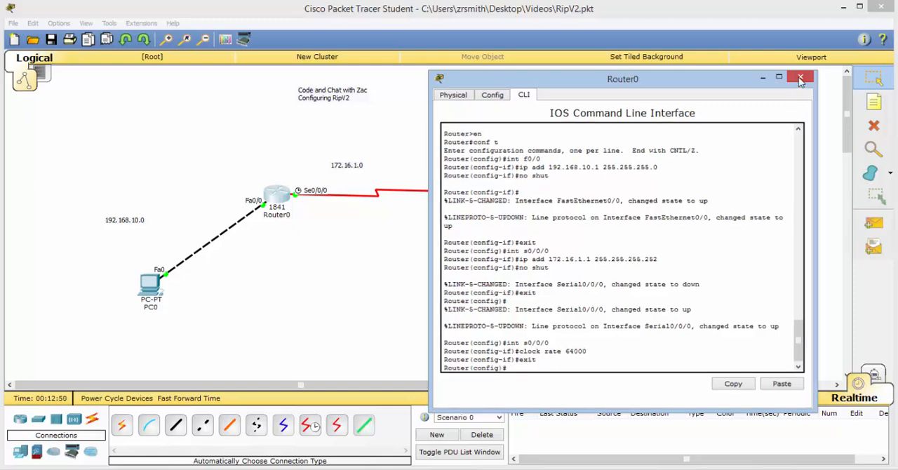
Close Router0's configuration window to return to the logical topology view
{"action": "left_click", "coordinate": [800, 77]}
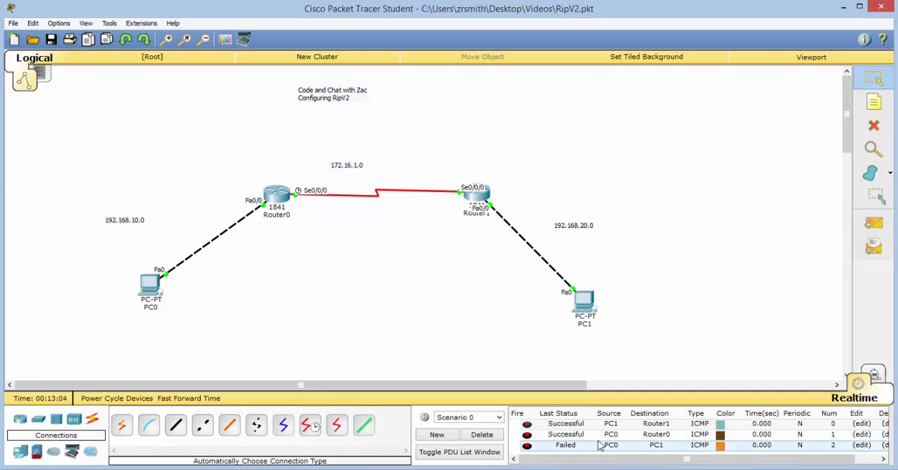
{"action": "mouse_move", "coordinate": [817, 265]}
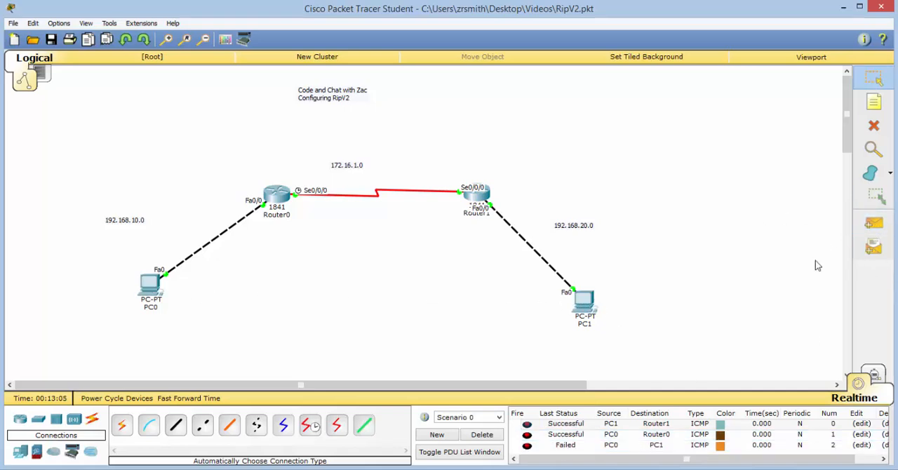
{"action": "double_click", "coordinate": [150, 284]}
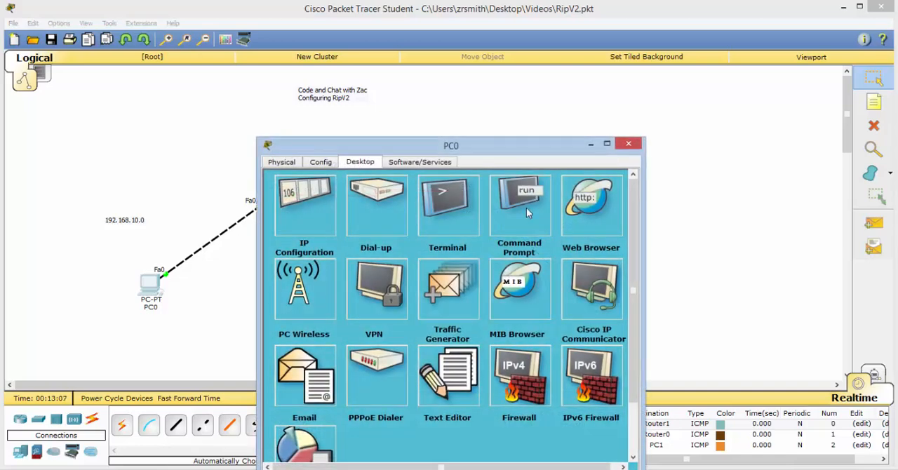
{"action": "left_click", "coordinate": [519, 204]}
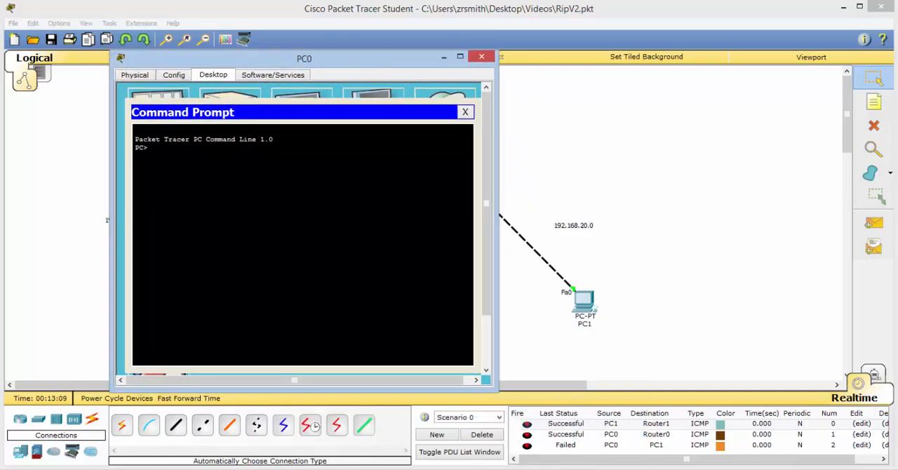
{"action": "type", "text": "p"}
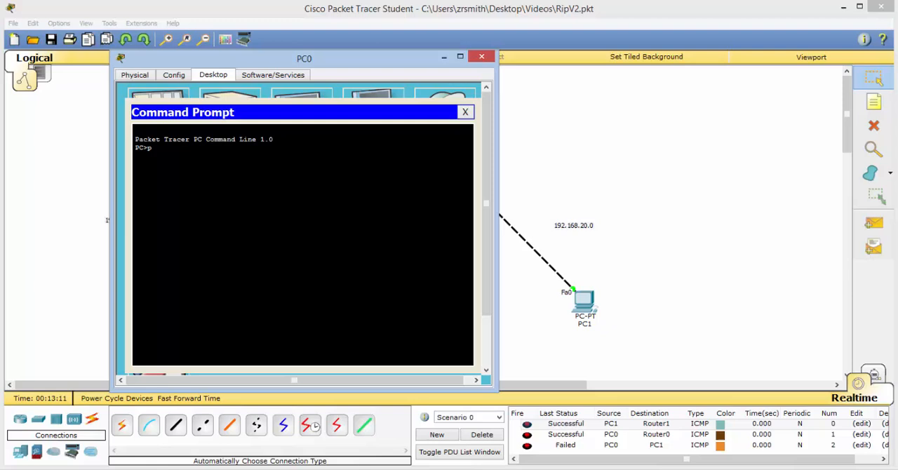
{"action": "type", "text": "ing 192.1"}
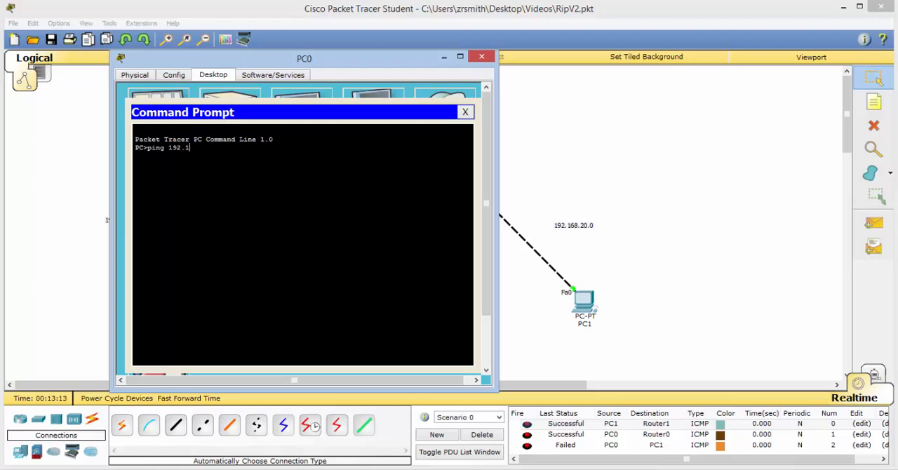
{"action": "type", "text": "68.20"}
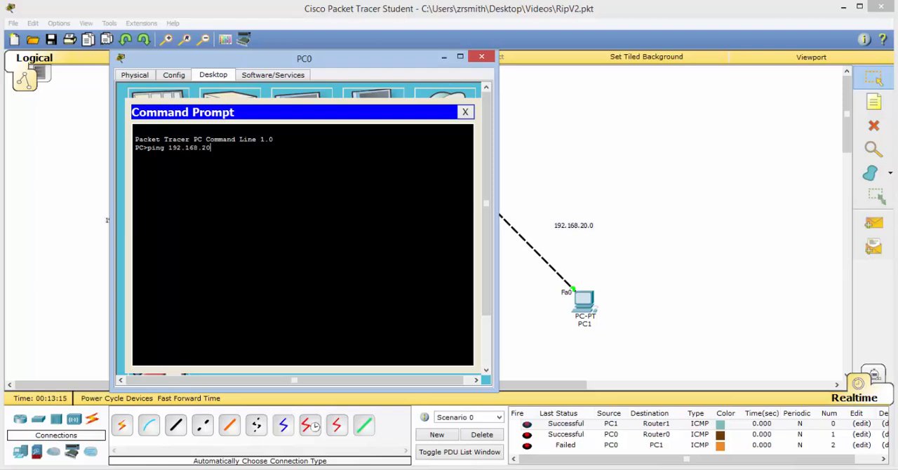
{"action": "key", "text": "Return"}
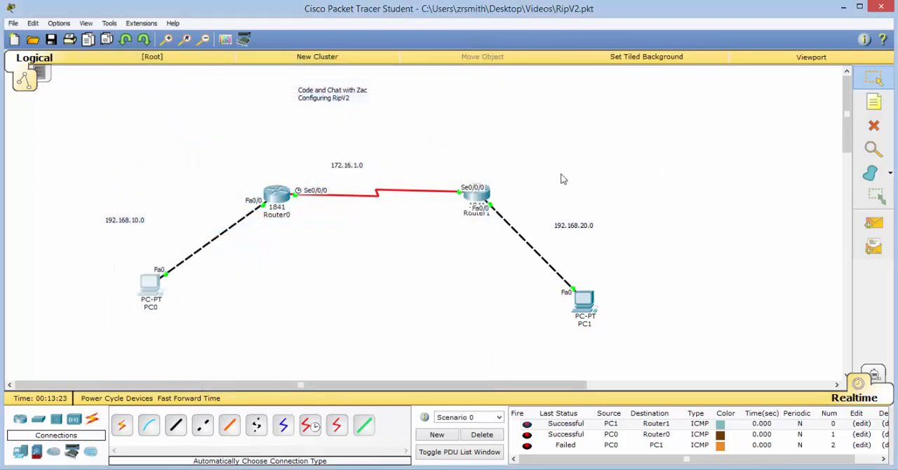
{"action": "mouse_move", "coordinate": [622, 229]}
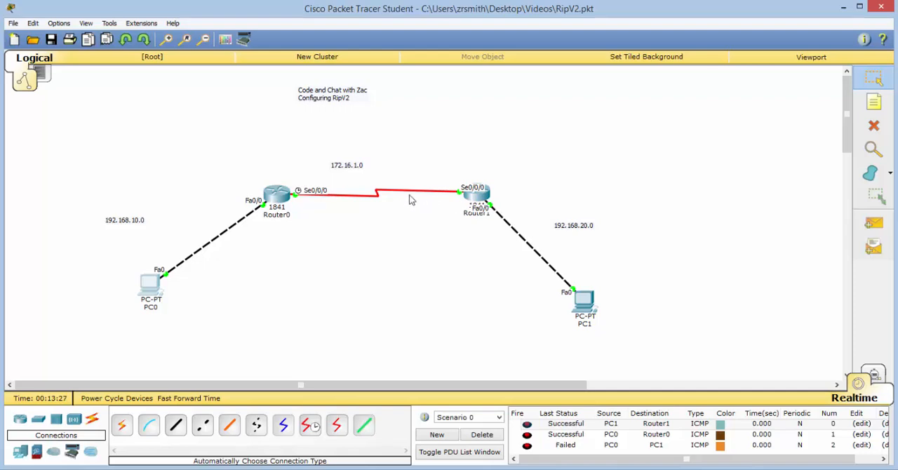
{"action": "mouse_move", "coordinate": [442, 195]}
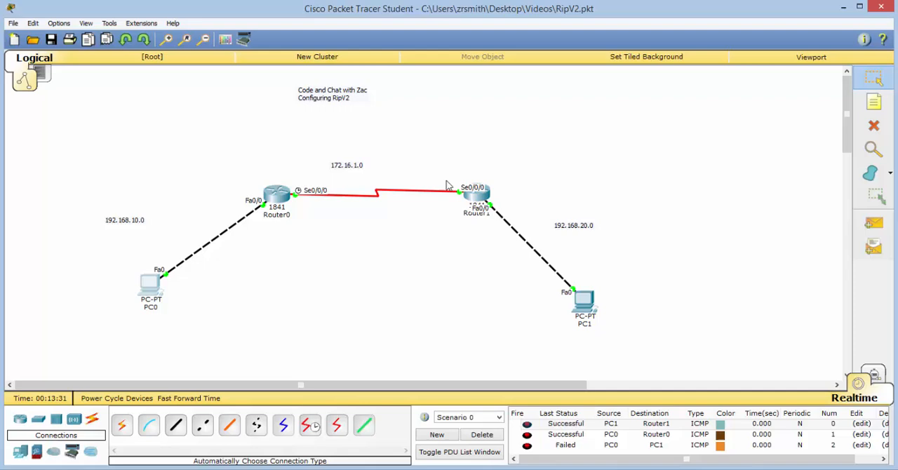
{"action": "mouse_move", "coordinate": [339, 106]}
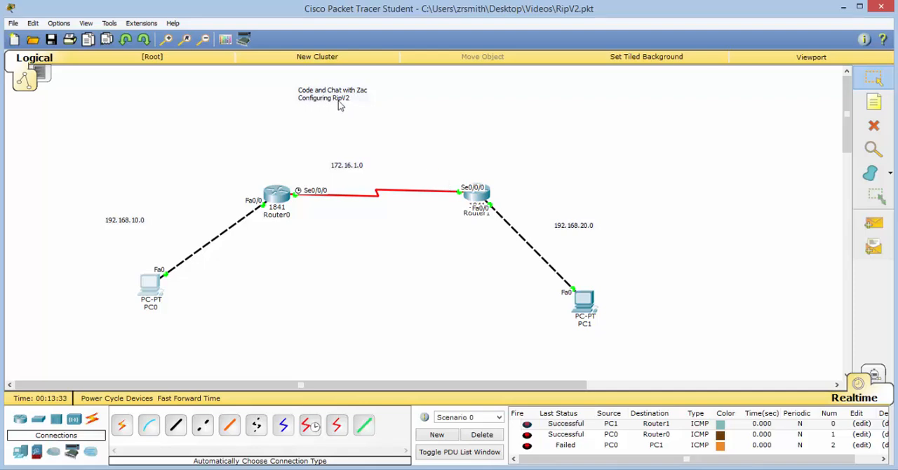
{"action": "mouse_move", "coordinate": [340, 125]}
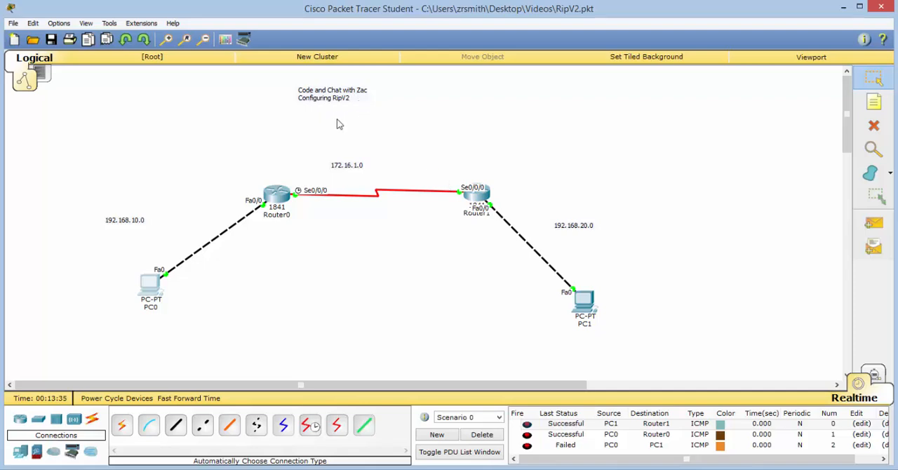
In Router0's CLI, enable RIP advertising networks 192.168.10.0 and 172.16.1.0, then close it
{"action": "double_click", "coordinate": [276, 196]}
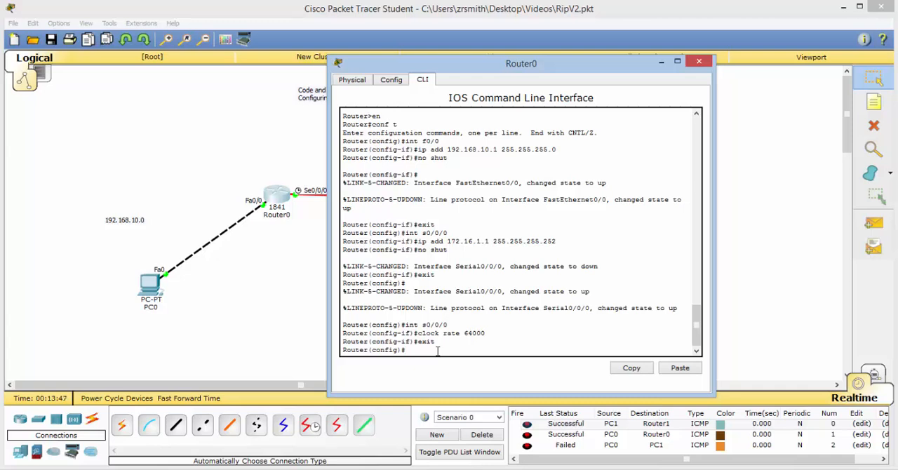
{"action": "type", "text": "router rip"}
{"action": "type", "text": "nd"}
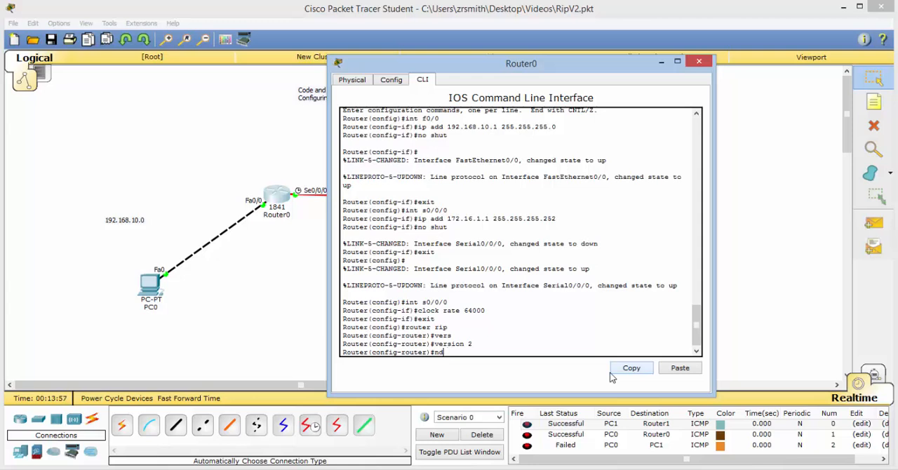
{"action": "type", "text": "network"}
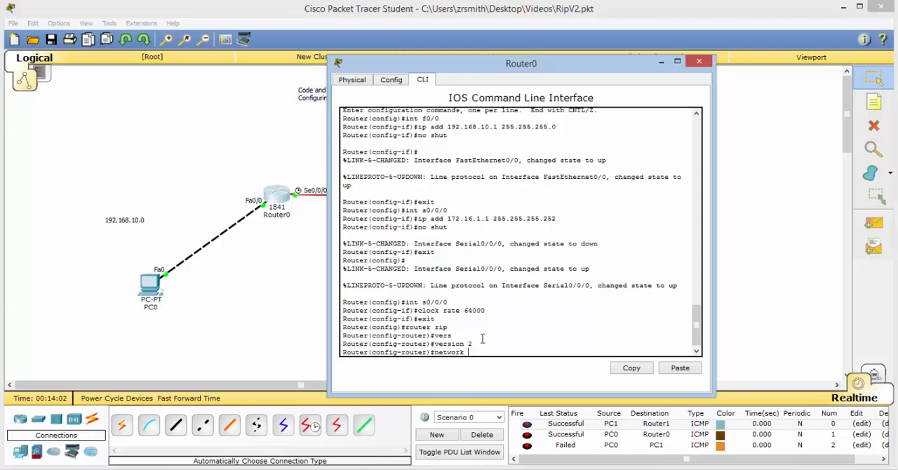
{"action": "type", "text": "192.168.10.0"}
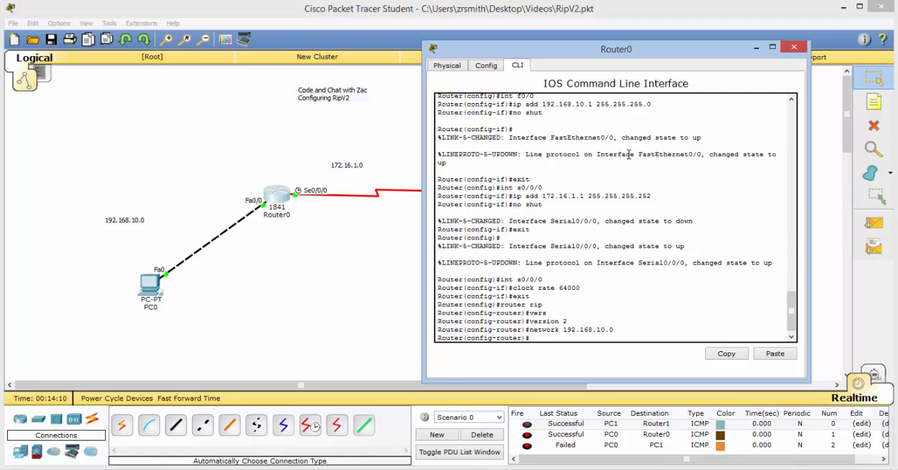
{"action": "type", "text": "network"}
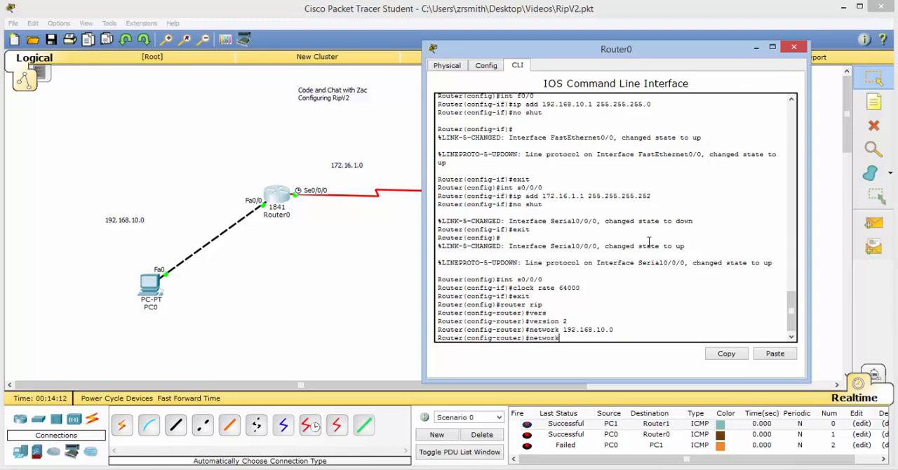
{"action": "type", "text": "172.16.1.0"}
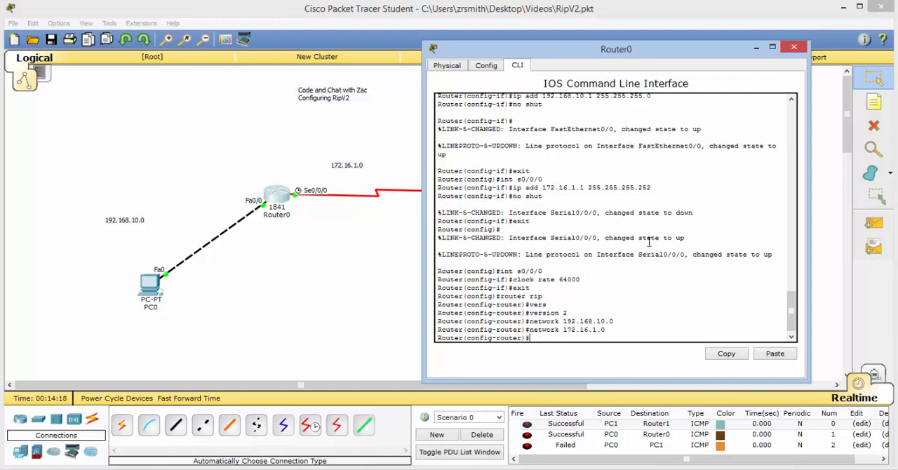
{"action": "left_click", "coordinate": [794, 46]}
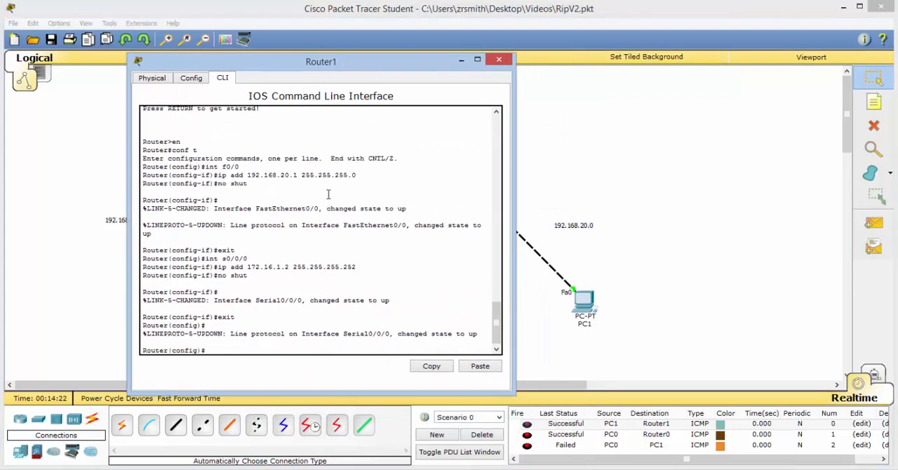
In Router1's CLI, enable RIP version 2 advertising 192.168.20.0 and 172.16.1.0
{"action": "type", "text": "router rip"}
{"action": "type", "text": "version"}
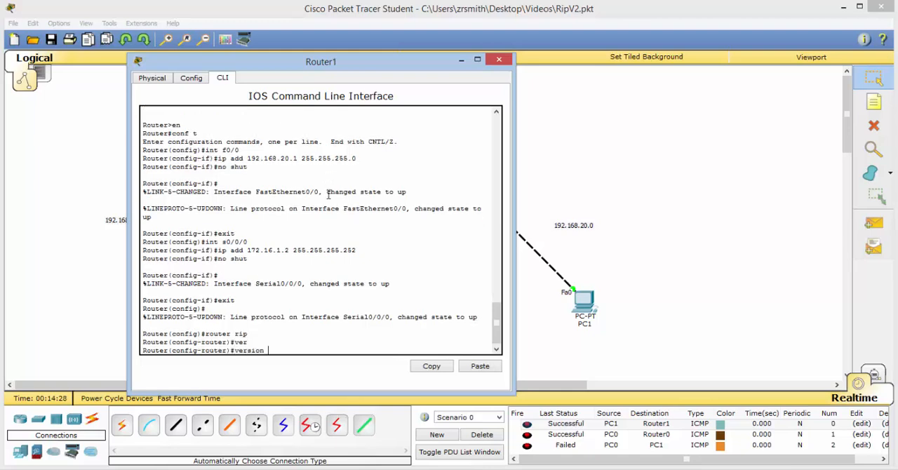
{"action": "type", "text": "2"}
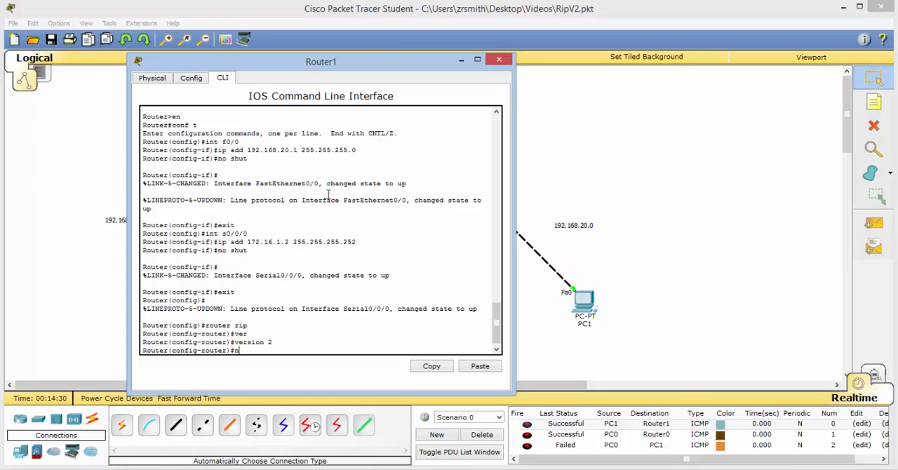
{"action": "type", "text": "network"}
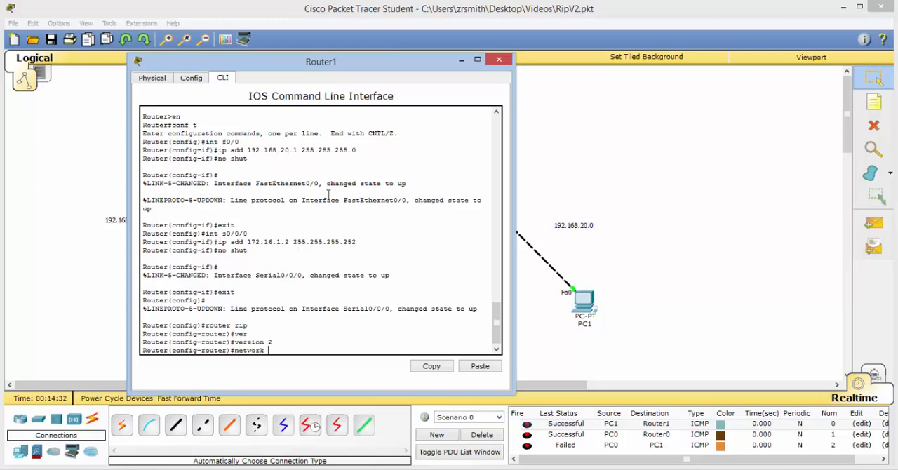
{"action": "left_click_drag", "start_coordinate": [321, 62], "coordinate": [159, 106]}
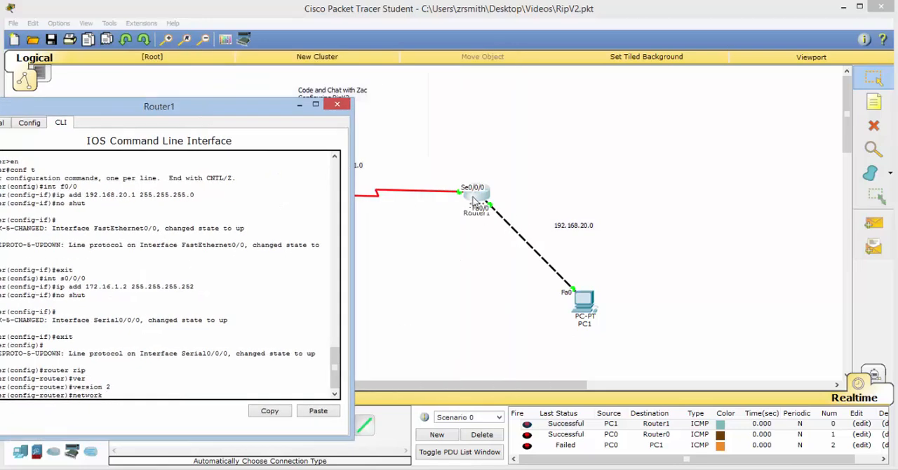
{"action": "left_click_drag", "start_coordinate": [160, 106], "coordinate": [241, 88]}
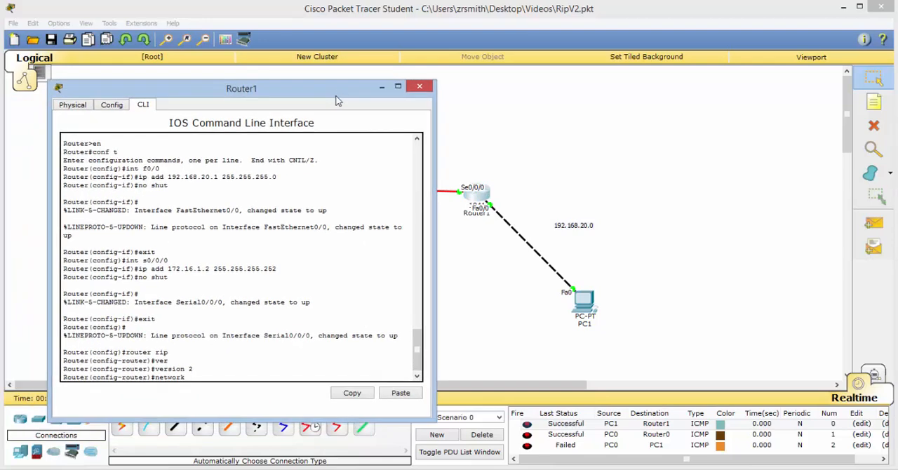
{"action": "type", "text": "192.168"}
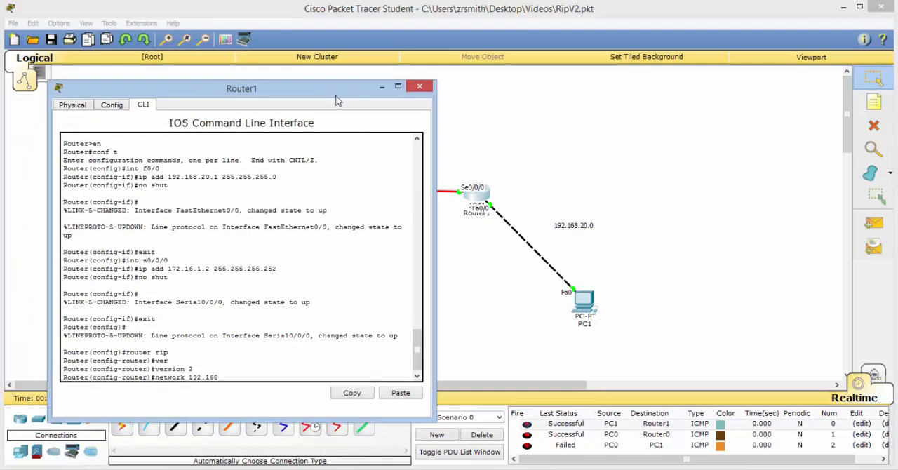
{"action": "type", "text": ".20.0"}
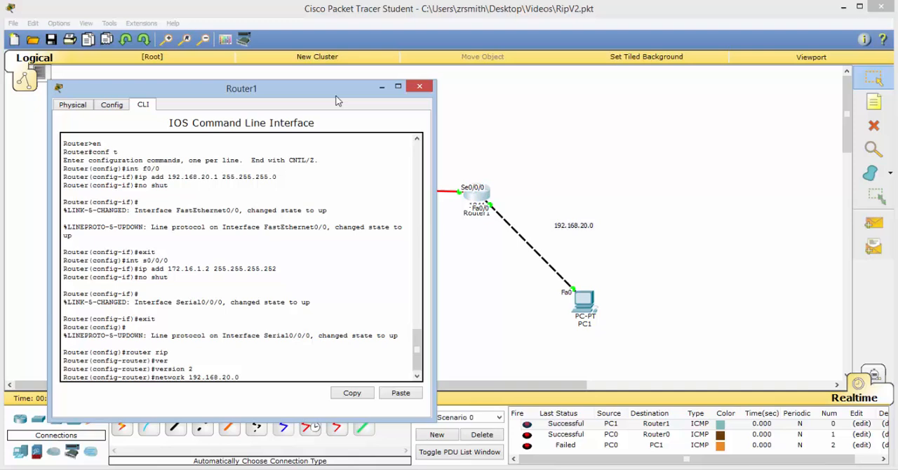
{"action": "type", "text": "ne"}
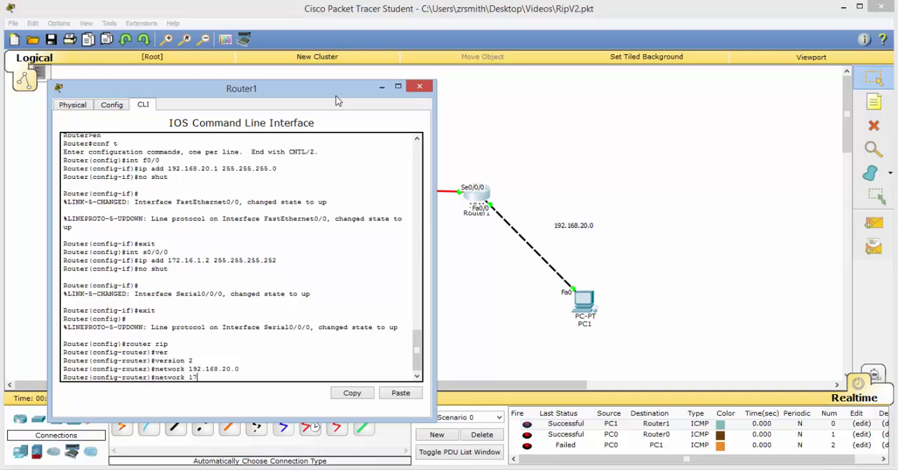
{"action": "type", "text": "72.16.1.0"}
{"action": "type", "text": "exit"}
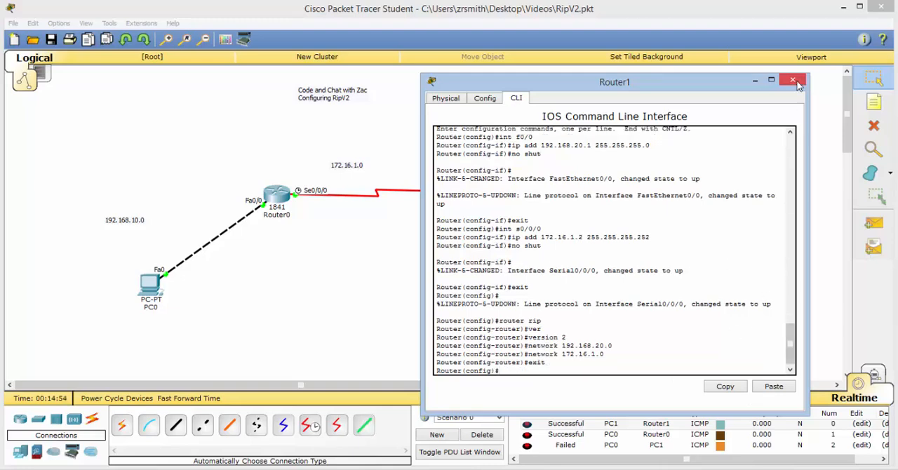
Close Router1's console and start a test ping between PC0 and PC1
{"action": "left_click", "coordinate": [793, 80]}
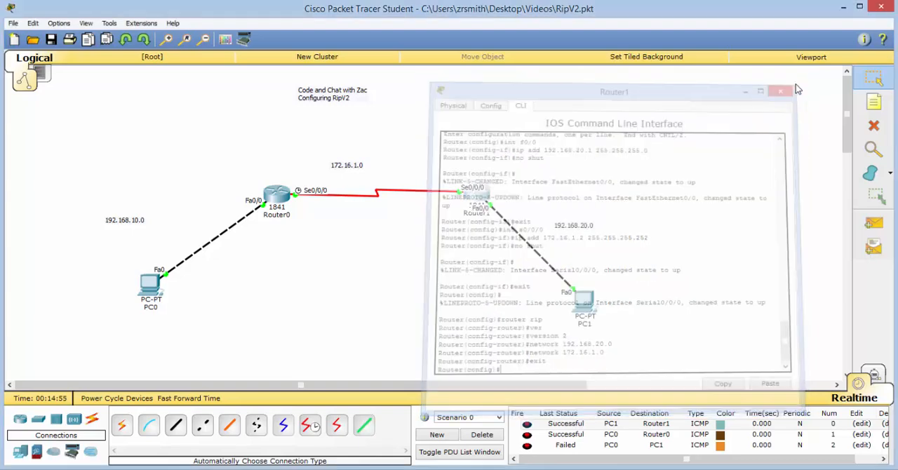
{"action": "left_click", "coordinate": [780, 92]}
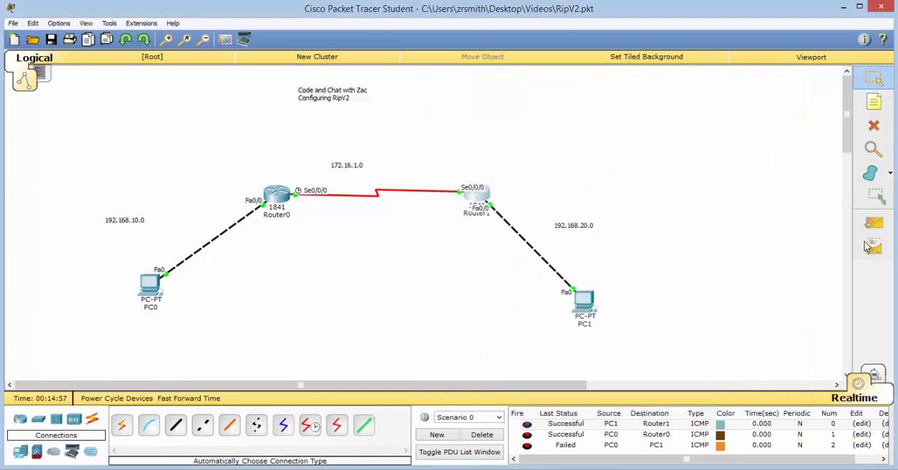
{"action": "left_click", "coordinate": [481, 434]}
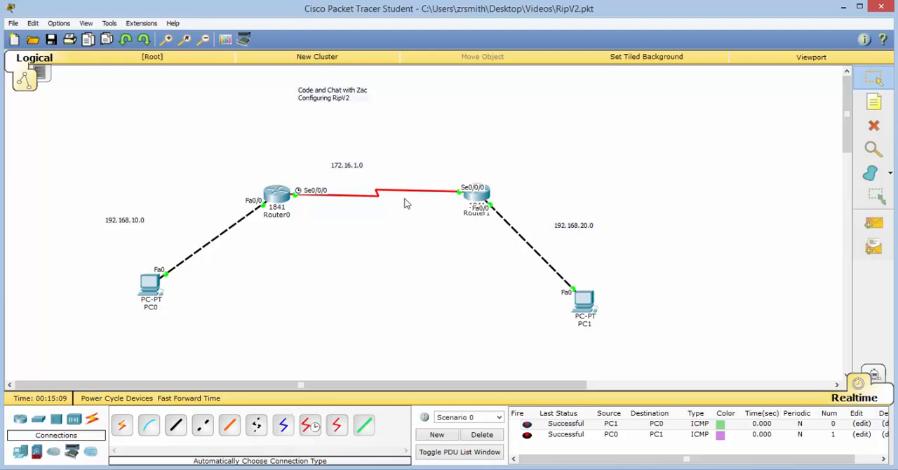
{"action": "mouse_move", "coordinate": [315, 107]}
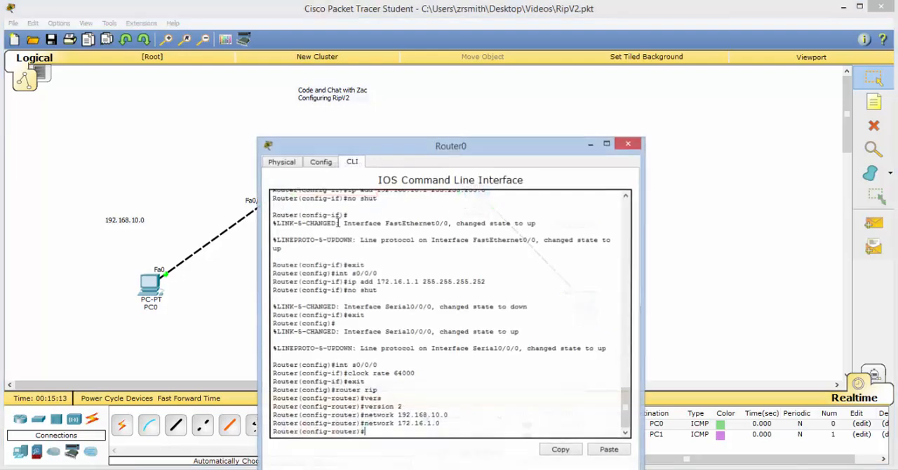
Save running-config to startup-config with 'copy run start' on both routers, closing the consoles
{"action": "type", "text": "end"}
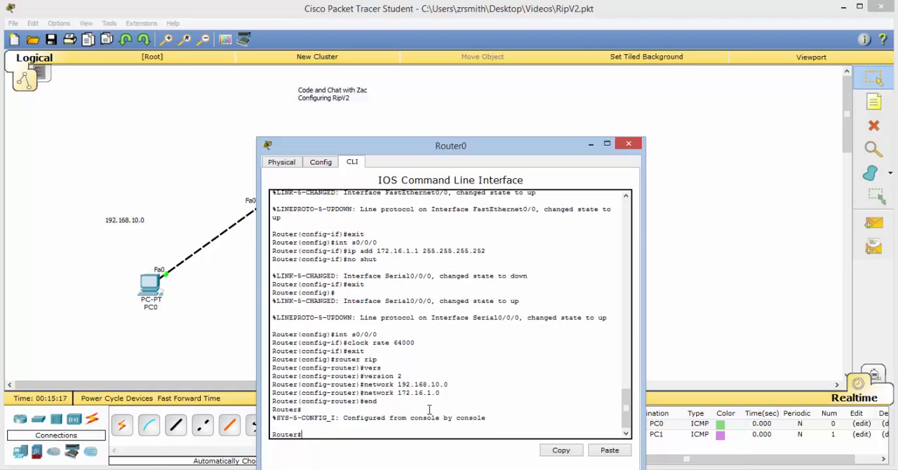
{"action": "type", "text": "copy"}
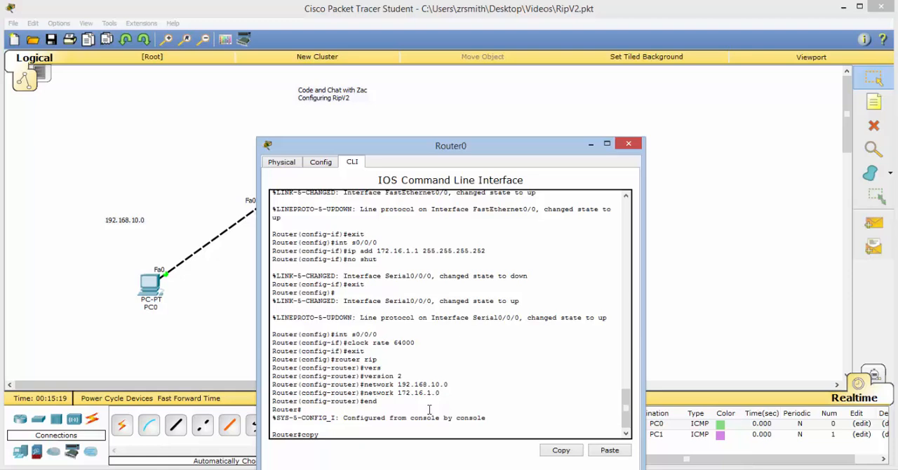
{"action": "type", "text": "run start"}
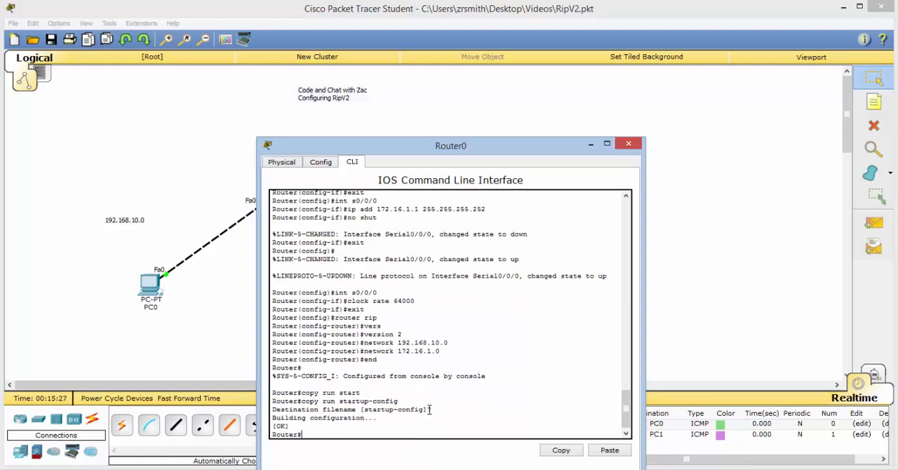
{"action": "left_click", "coordinate": [628, 143]}
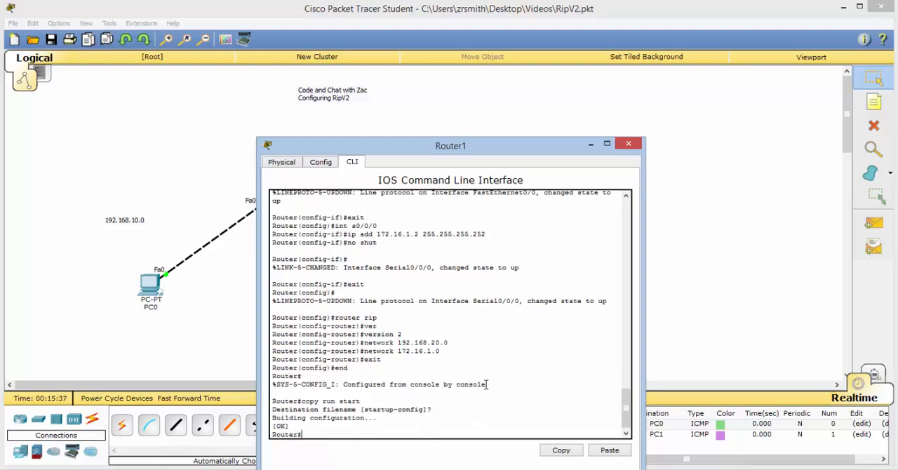
{"action": "left_click", "coordinate": [628, 143]}
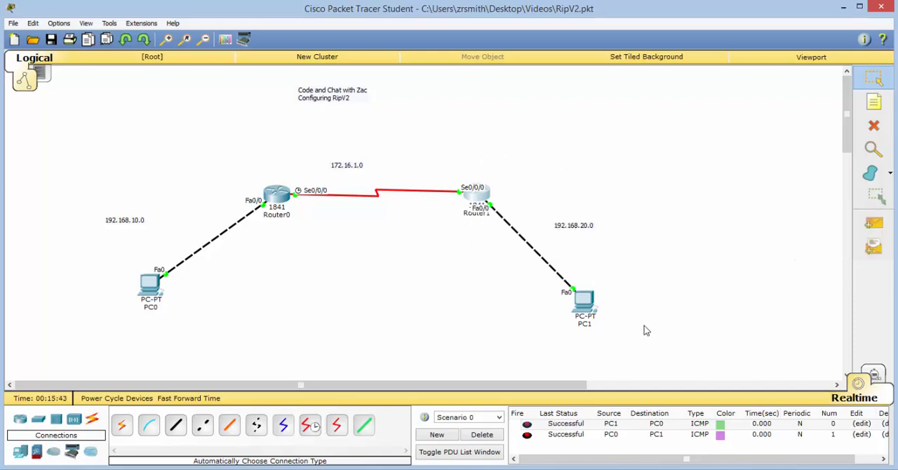
{"action": "mouse_move", "coordinate": [715, 258]}
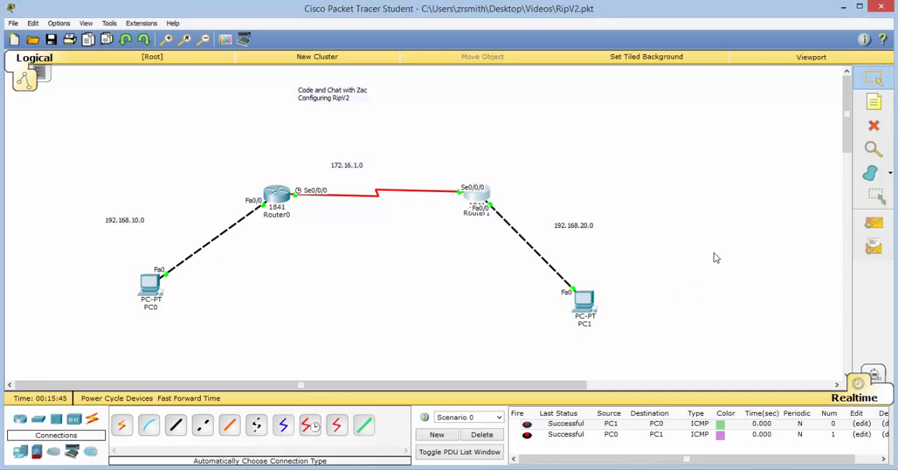